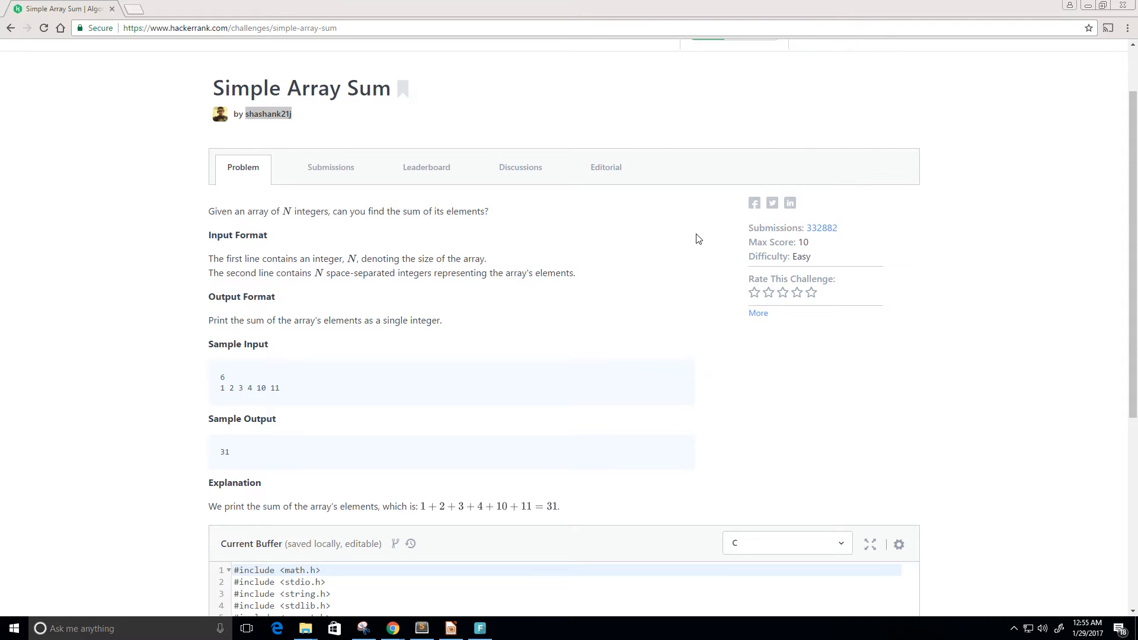
{"action": "mouse_move", "coordinate": [485, 57]}
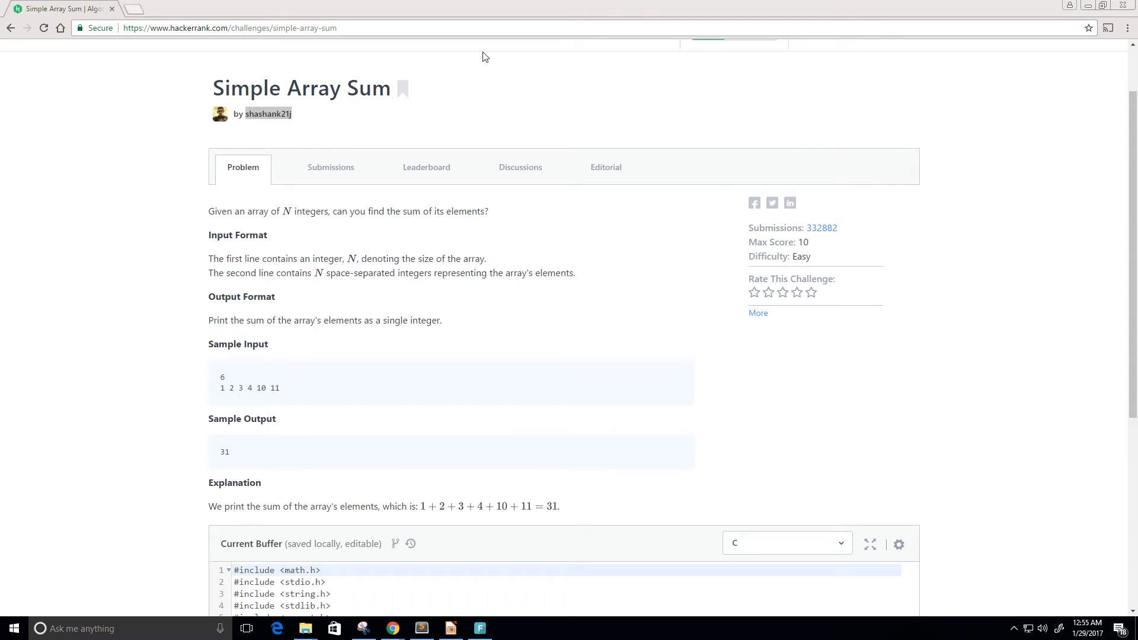
Review the problem statement's opening question and input/output format descriptions.
{"action": "double_click", "coordinate": [267, 114]}
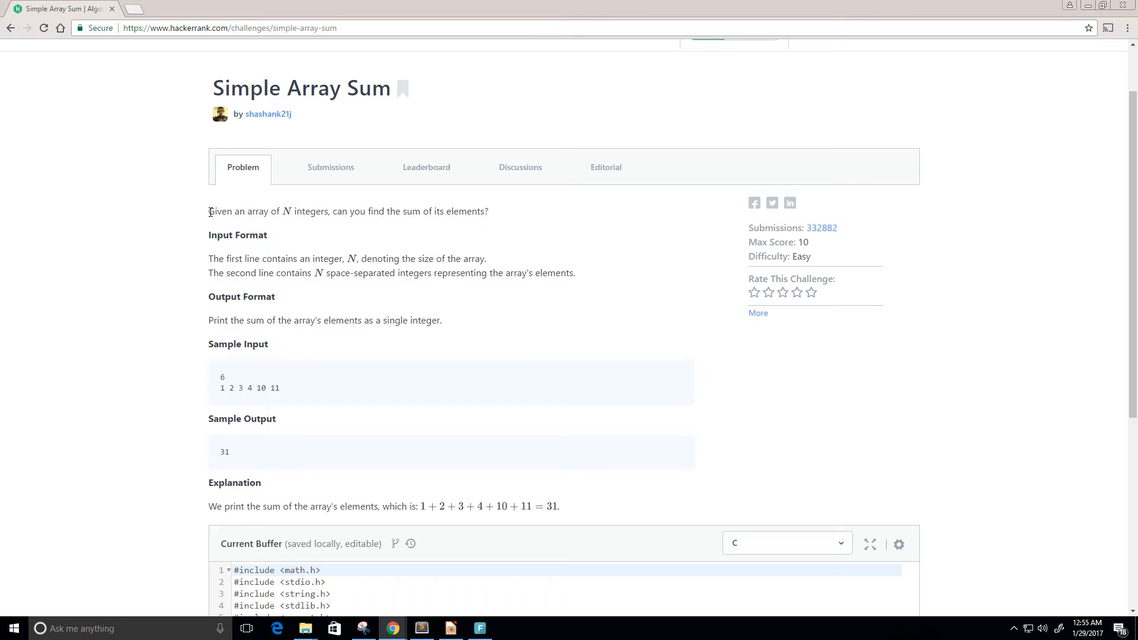
{"action": "left_click_drag", "start_coordinate": [209, 211], "coordinate": [417, 210]}
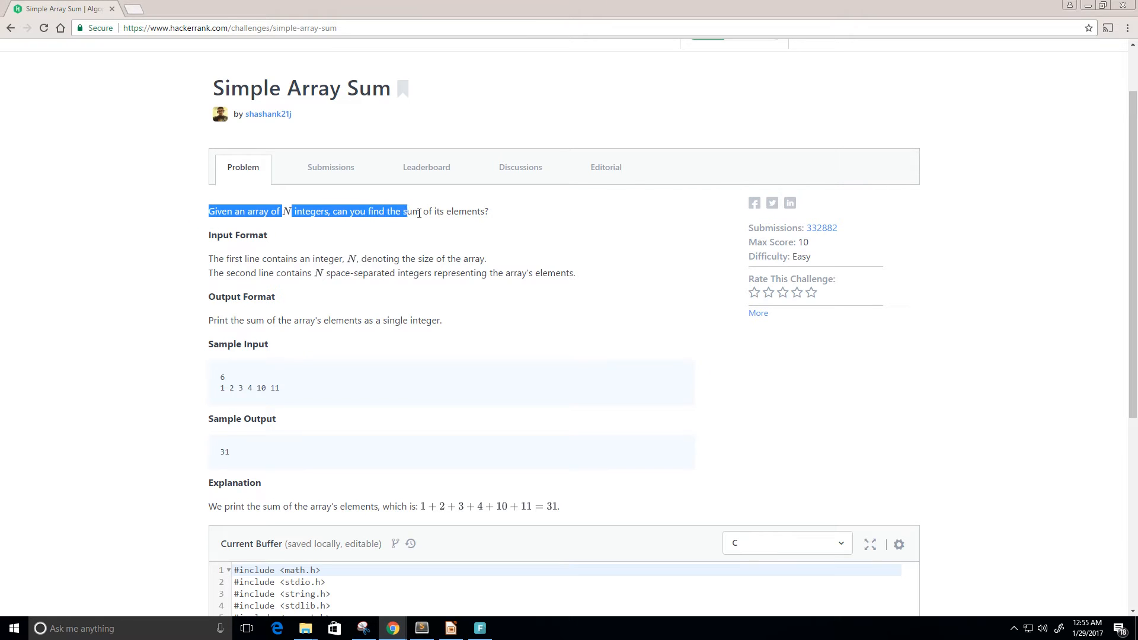
{"action": "left_click", "coordinate": [544, 229]}
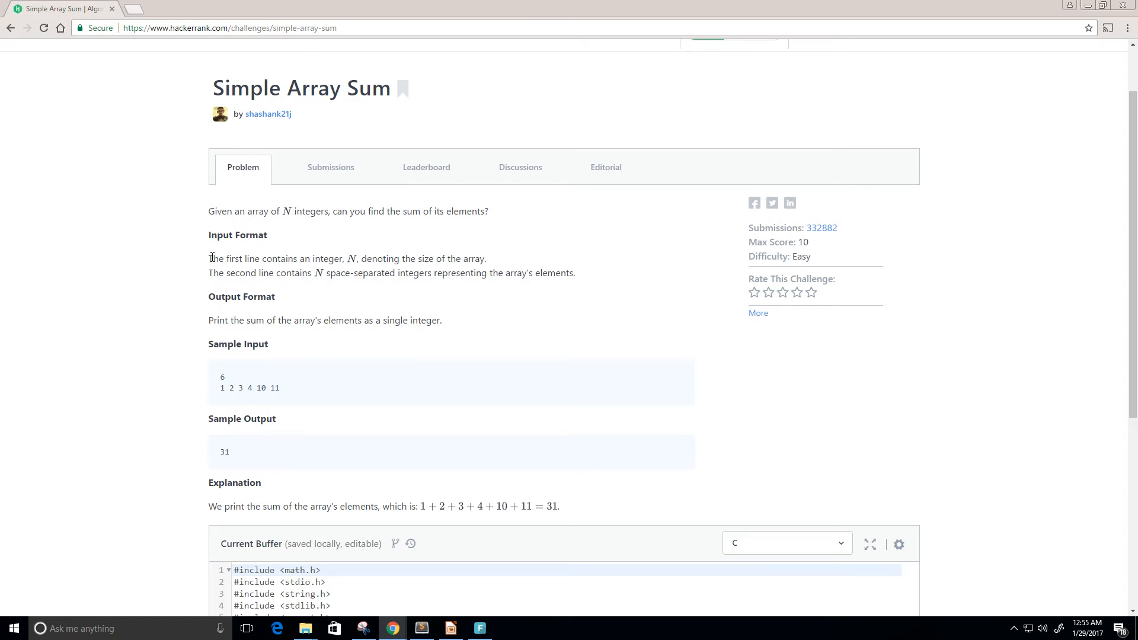
{"action": "left_click_drag", "start_coordinate": [208, 258], "coordinate": [346, 259]}
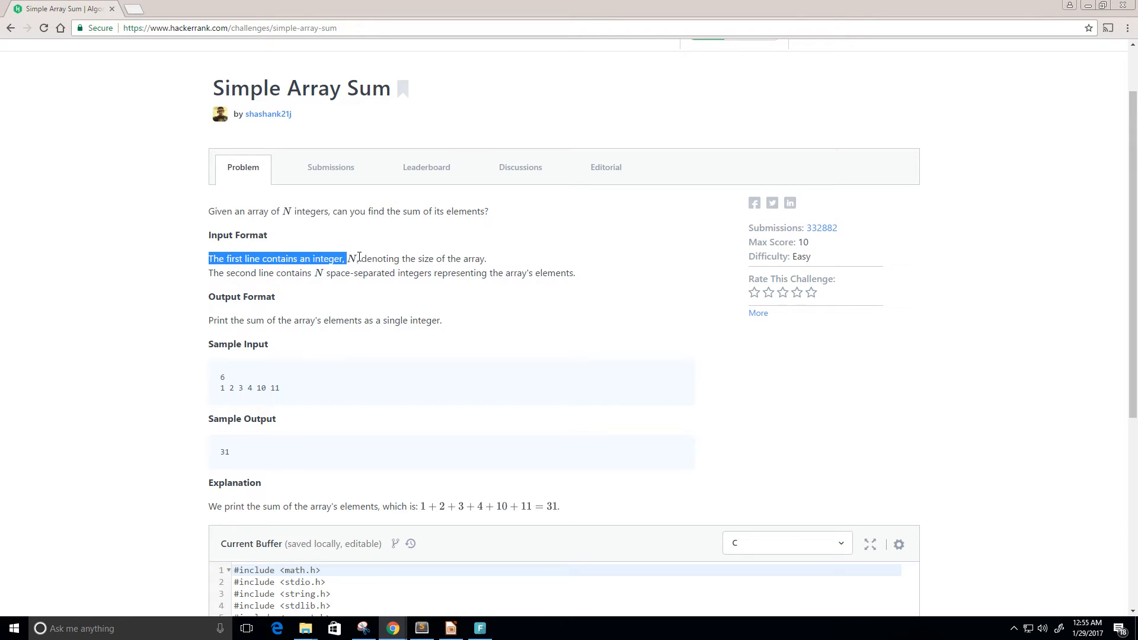
{"action": "left_click_drag", "start_coordinate": [346, 258], "coordinate": [458, 258]}
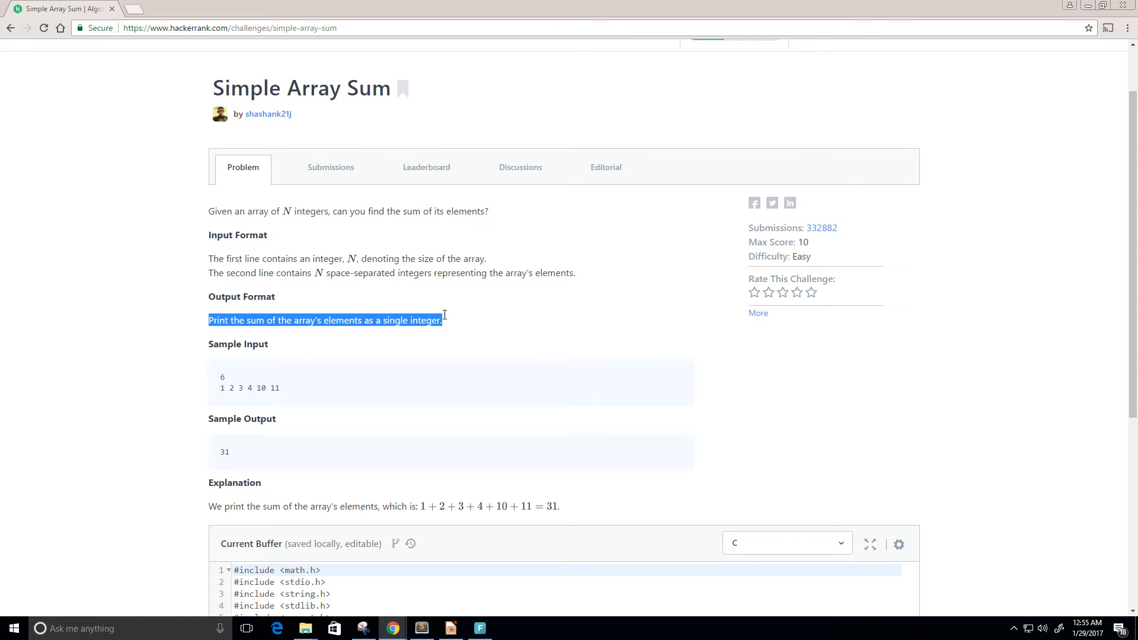
{"action": "left_click", "coordinate": [231, 388]}
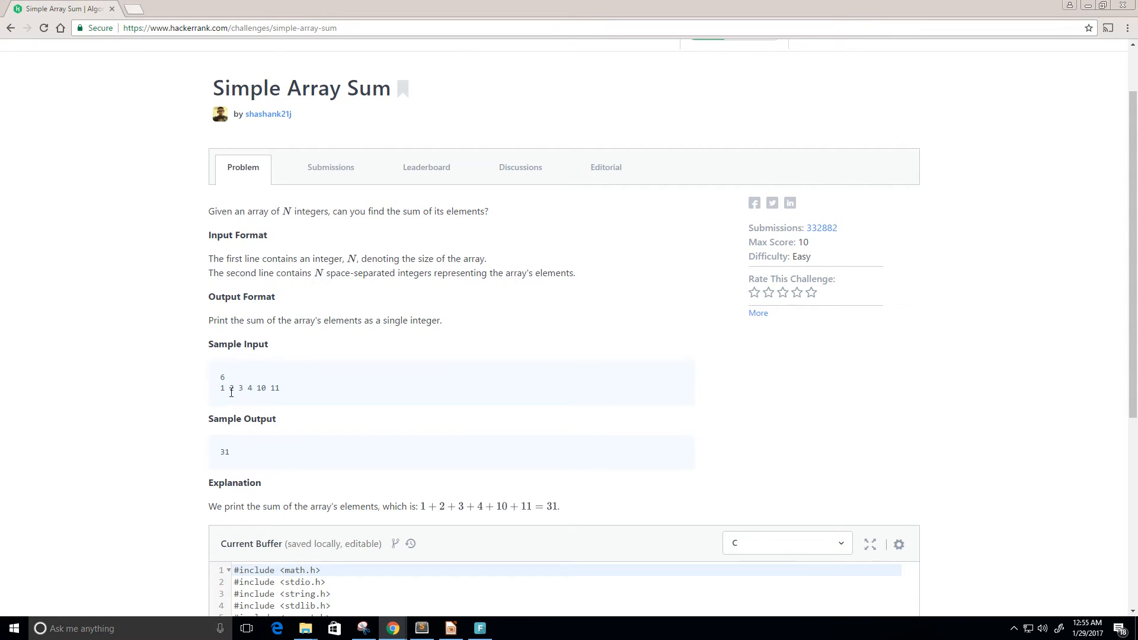
{"action": "mouse_move", "coordinate": [234, 383]}
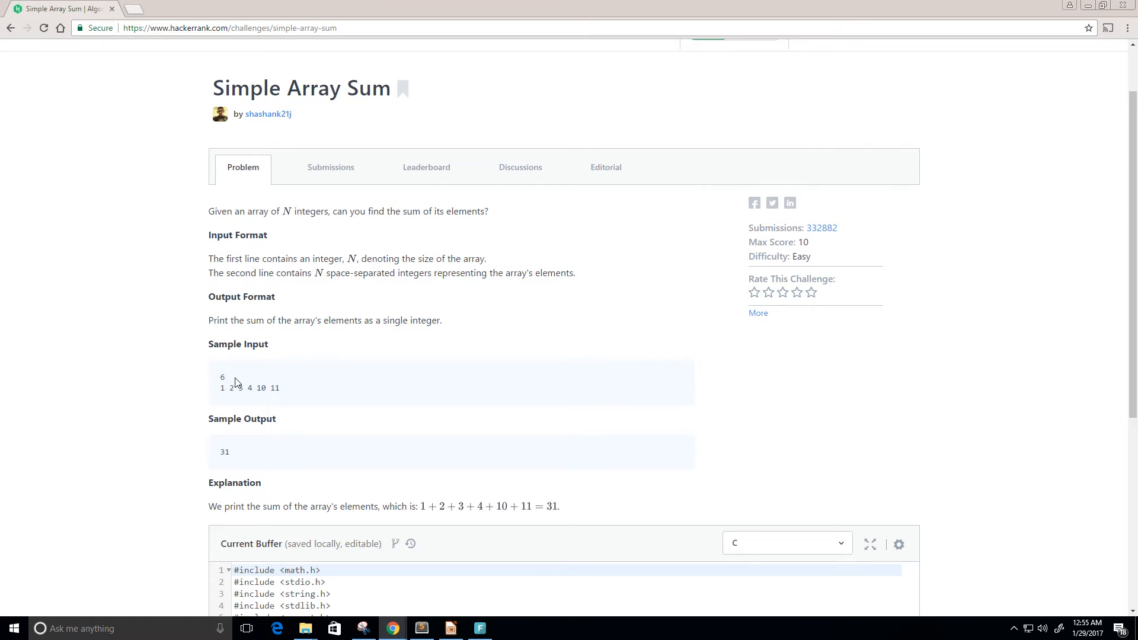
Review the sample input array line 1 2 3 4 10 11 and its explanation.
{"action": "double_click", "coordinate": [222, 377]}
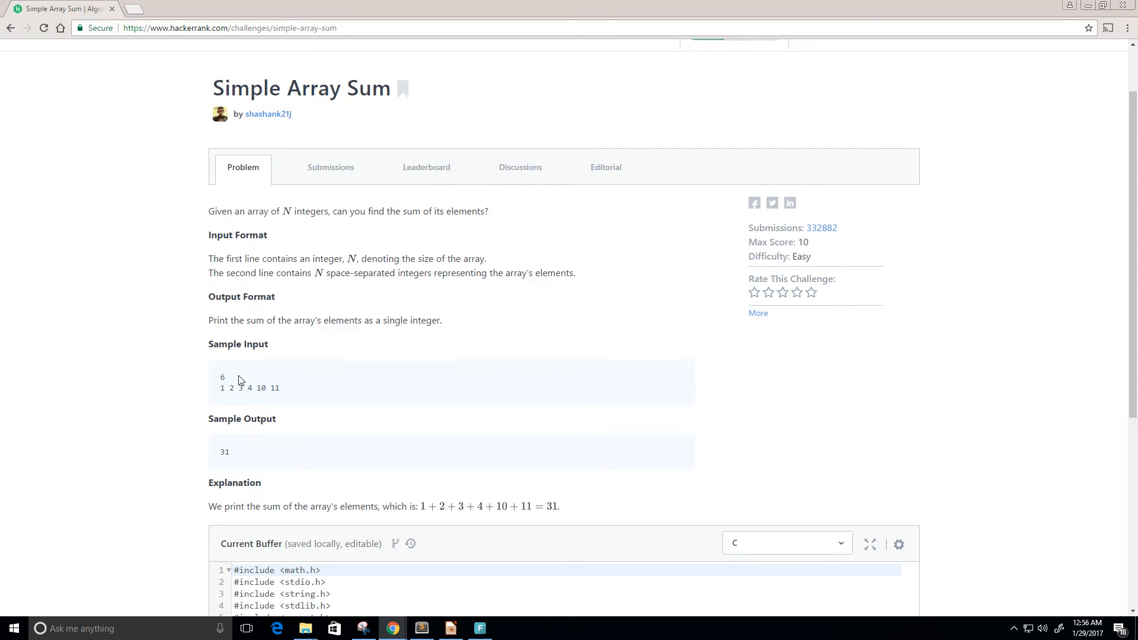
{"action": "mouse_move", "coordinate": [295, 392]}
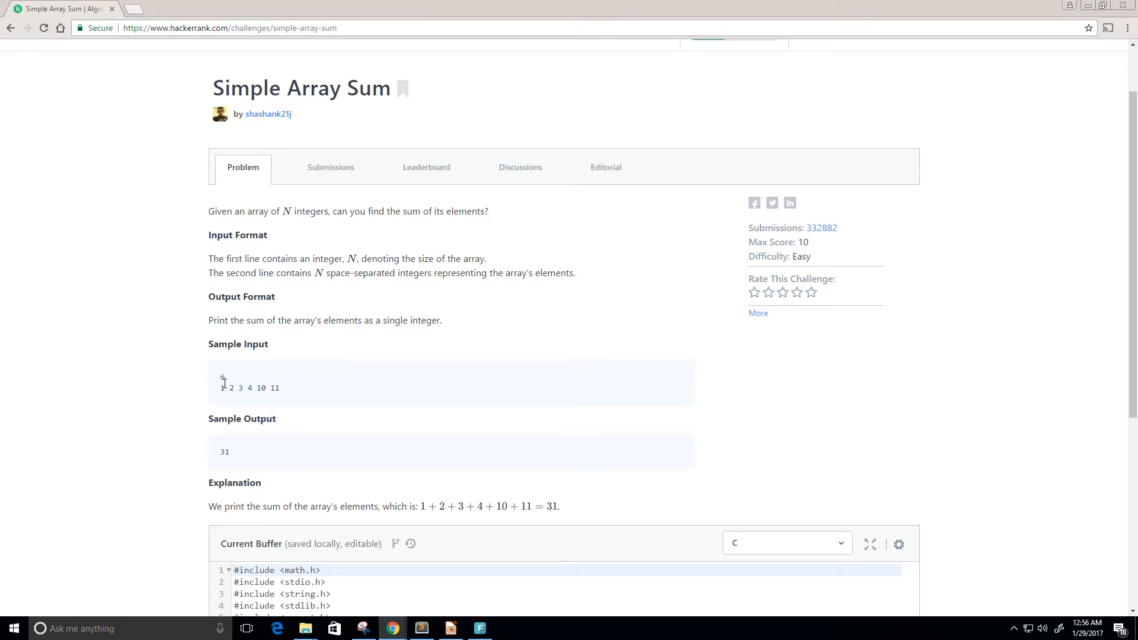
{"action": "left_click_drag", "start_coordinate": [228, 387], "coordinate": [283, 387]}
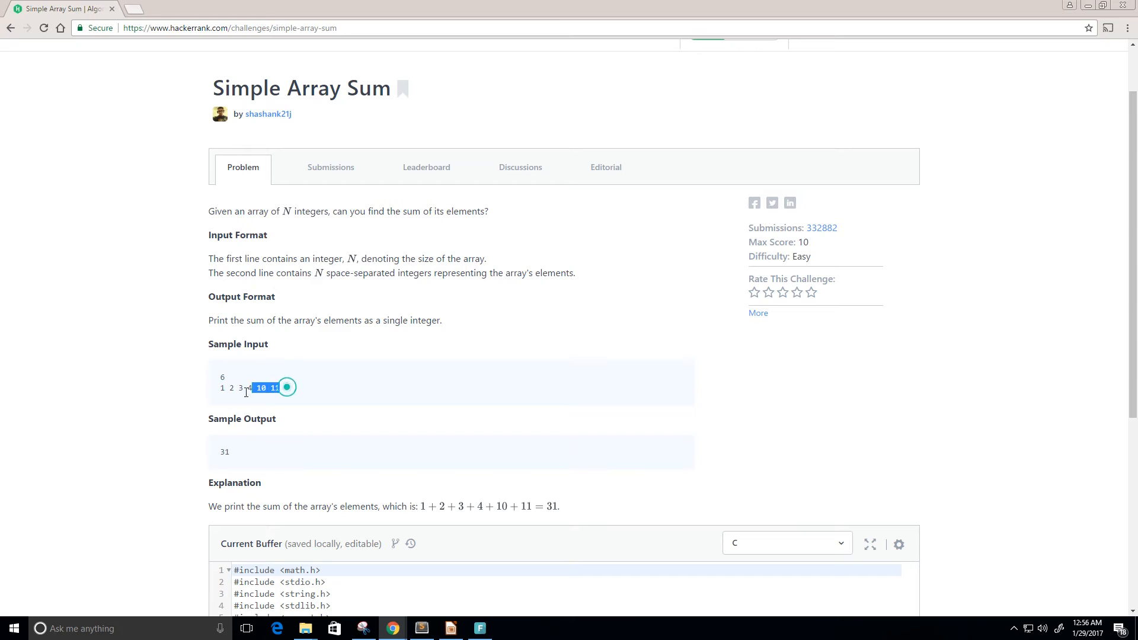
{"action": "left_click_drag", "start_coordinate": [285, 387], "coordinate": [221, 386]}
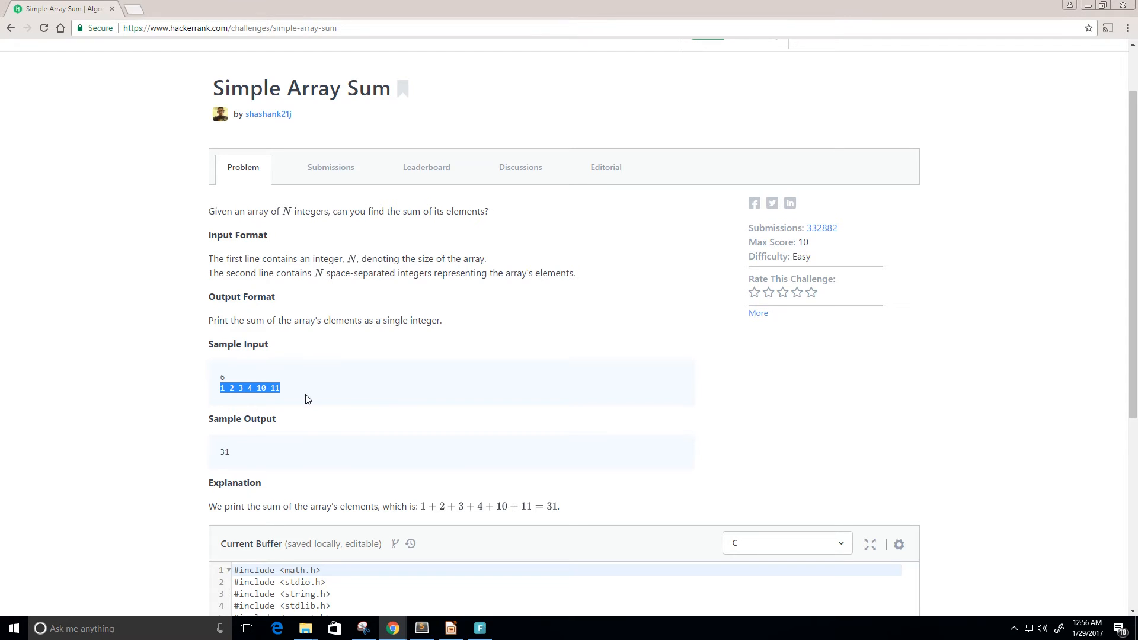
{"action": "left_click", "coordinate": [249, 414]}
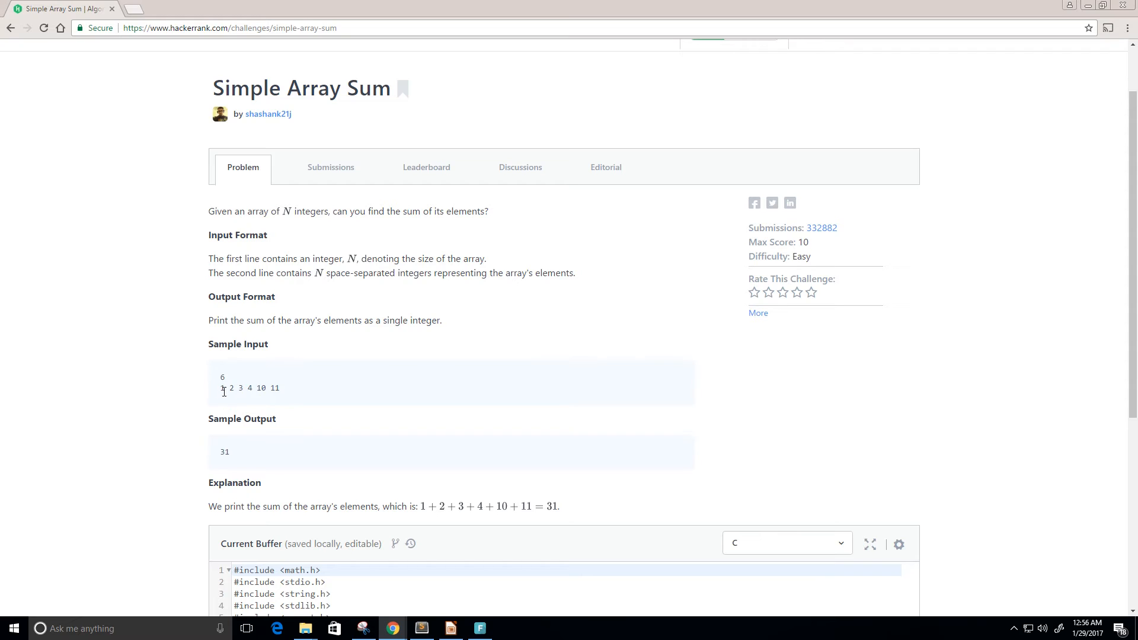
{"action": "left_click_drag", "start_coordinate": [220, 388], "coordinate": [282, 388]}
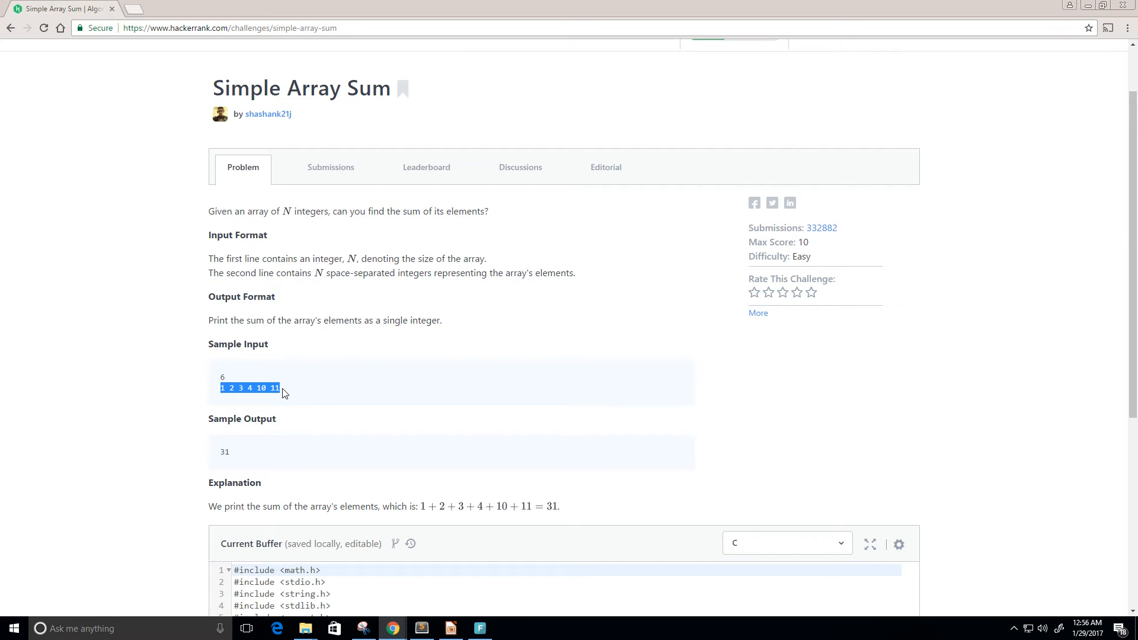
{"action": "mouse_move", "coordinate": [242, 454]}
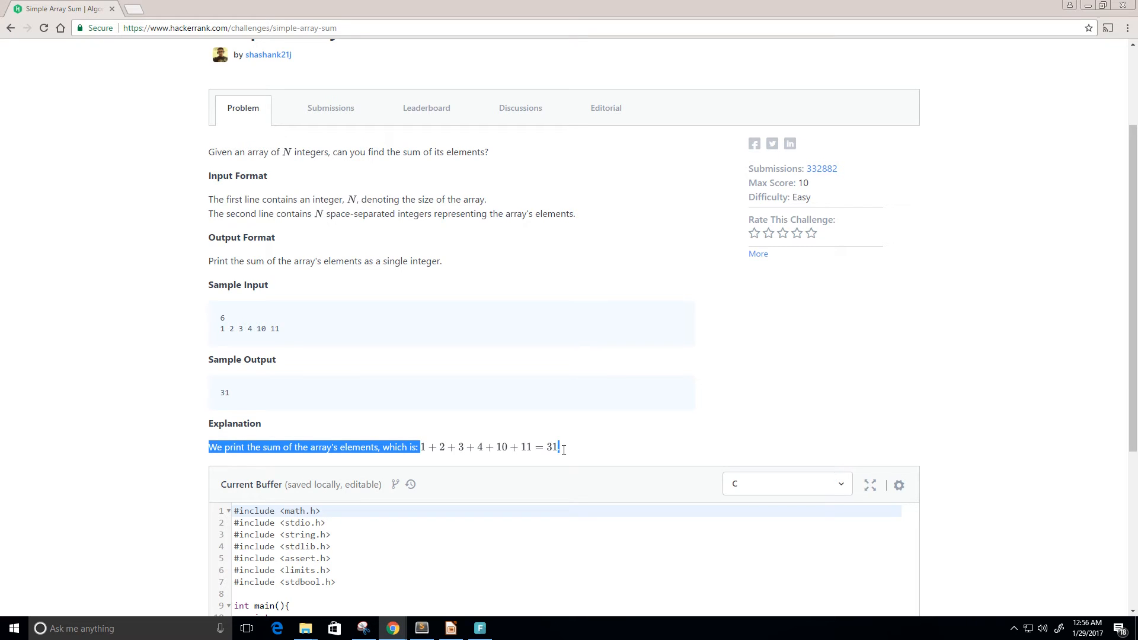
{"action": "mouse_move", "coordinate": [429, 456]}
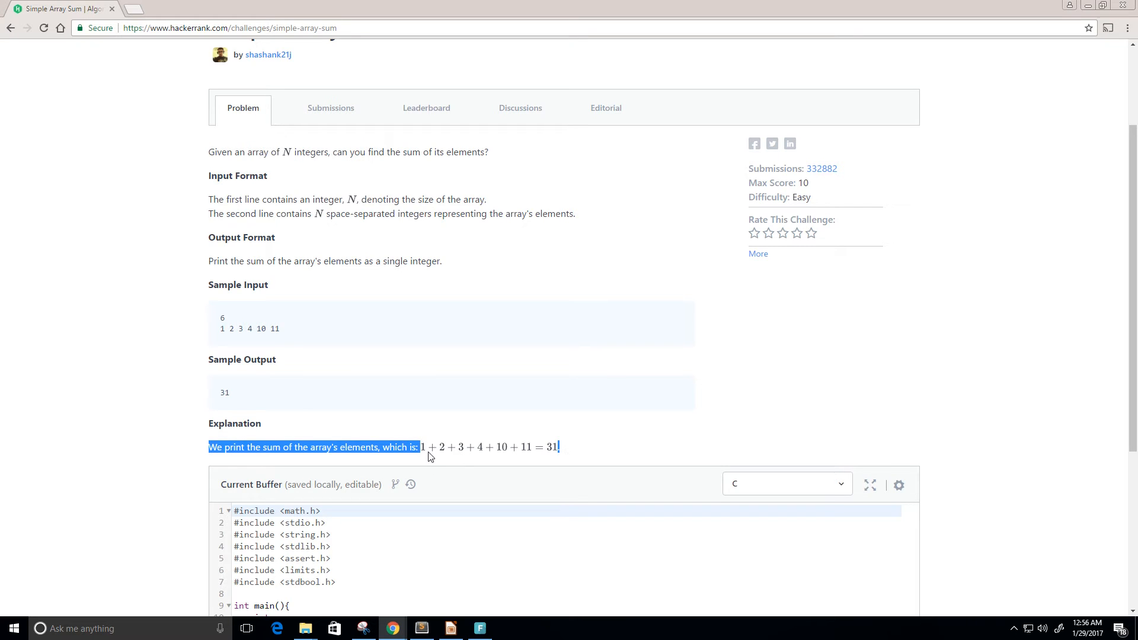
{"action": "mouse_move", "coordinate": [537, 455]}
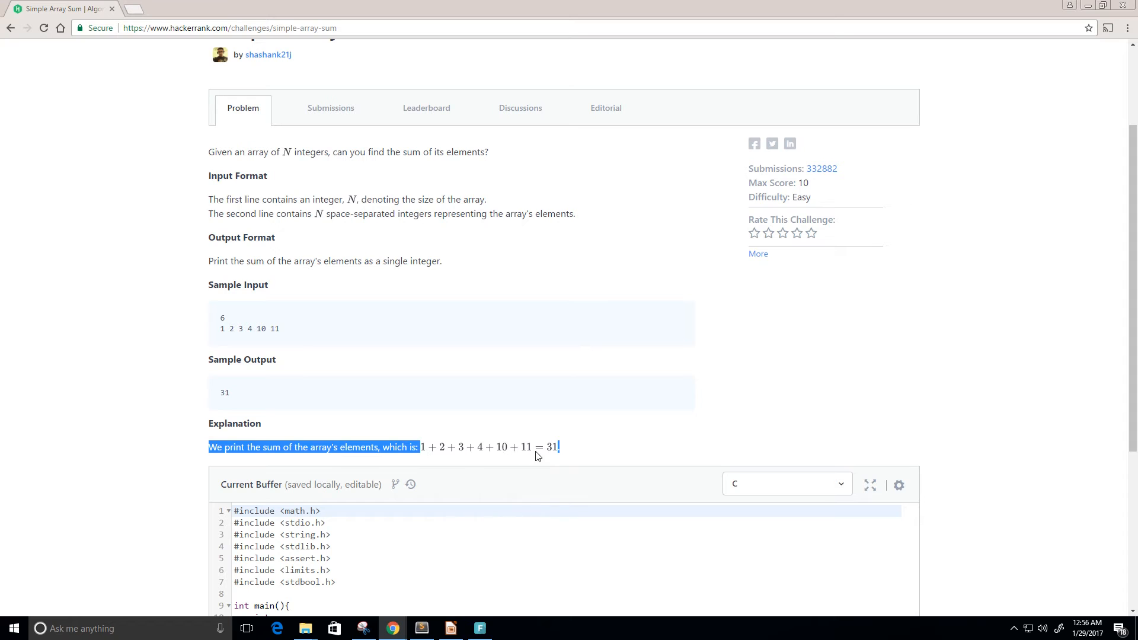
{"action": "left_click", "coordinate": [584, 427]}
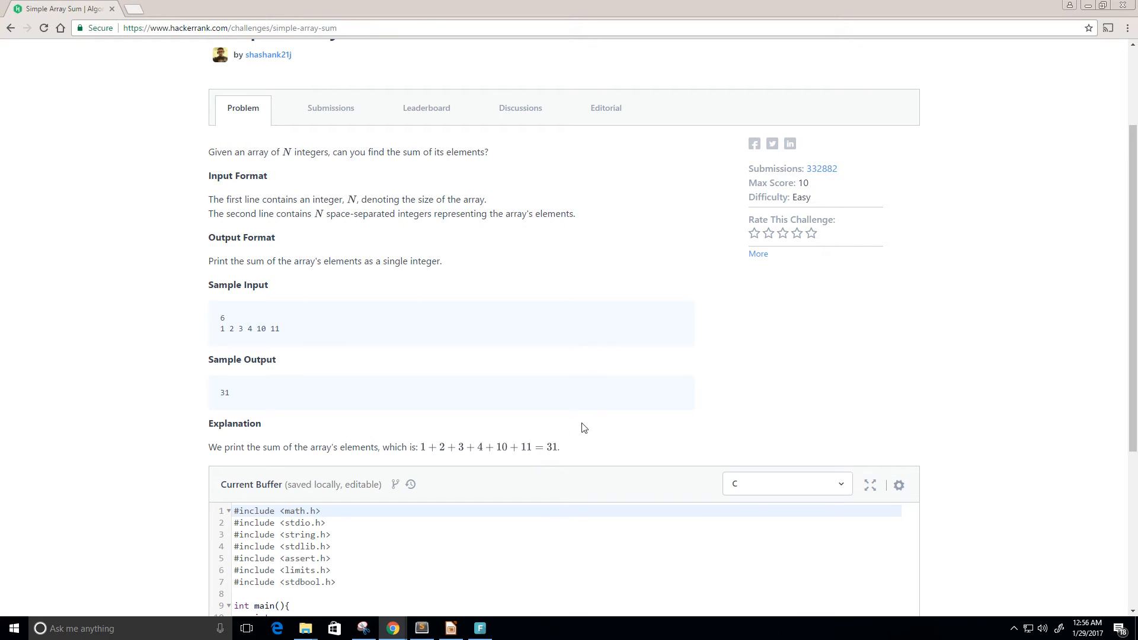
{"action": "scroll", "scroll_direction": "down", "scroll_amount": 3}
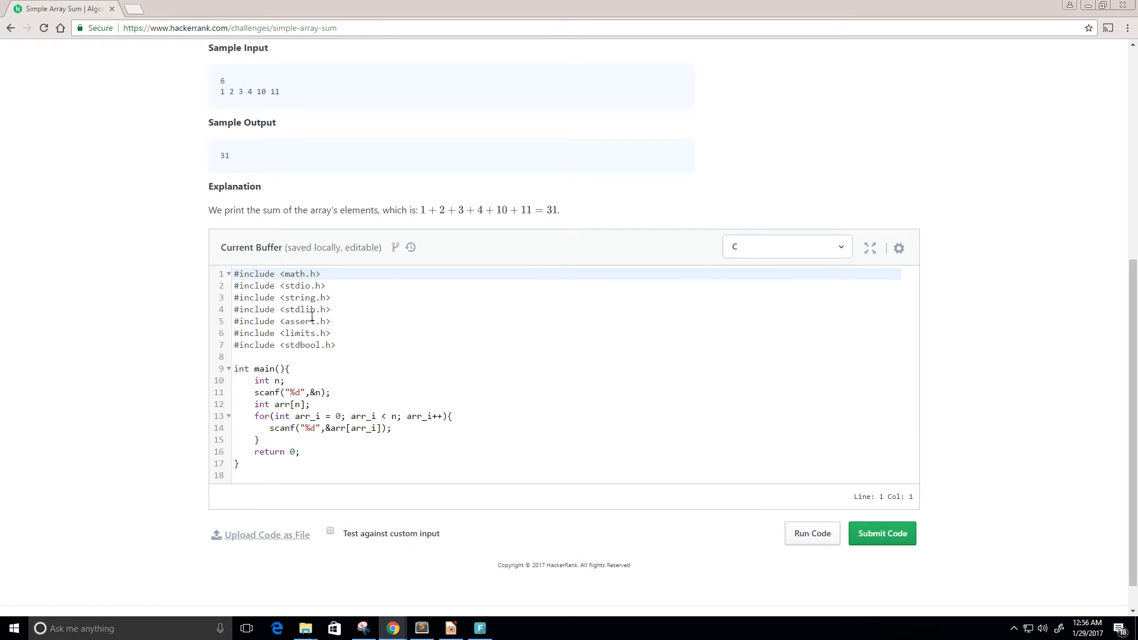
Keep C as the solution language and check the sample array size 6.
{"action": "left_click", "coordinate": [786, 246]}
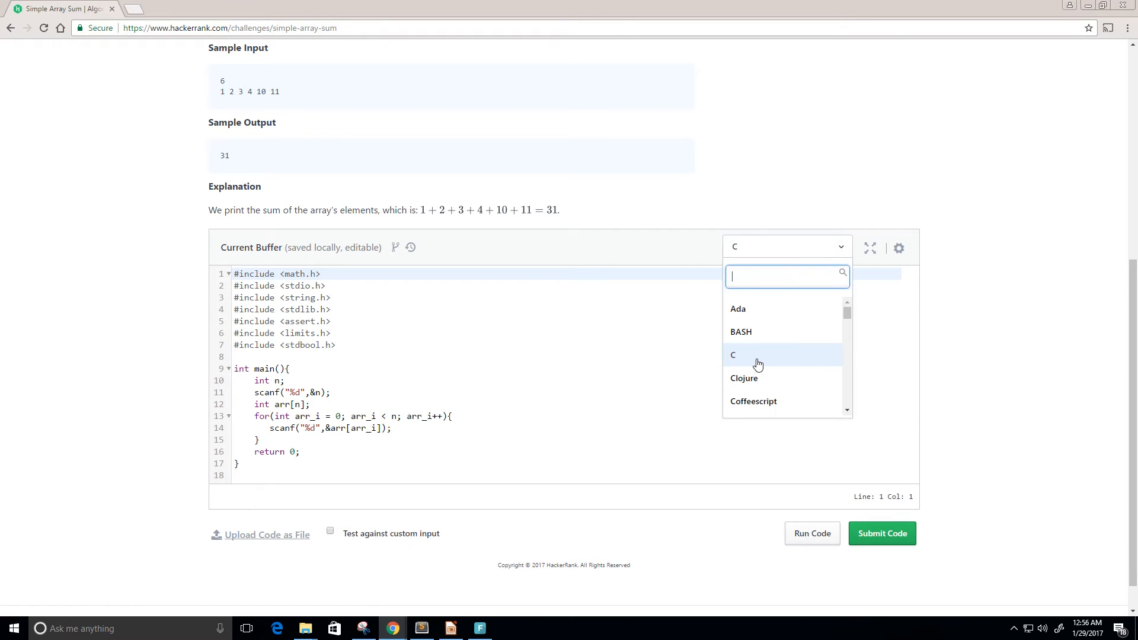
{"action": "left_click", "coordinate": [732, 354]}
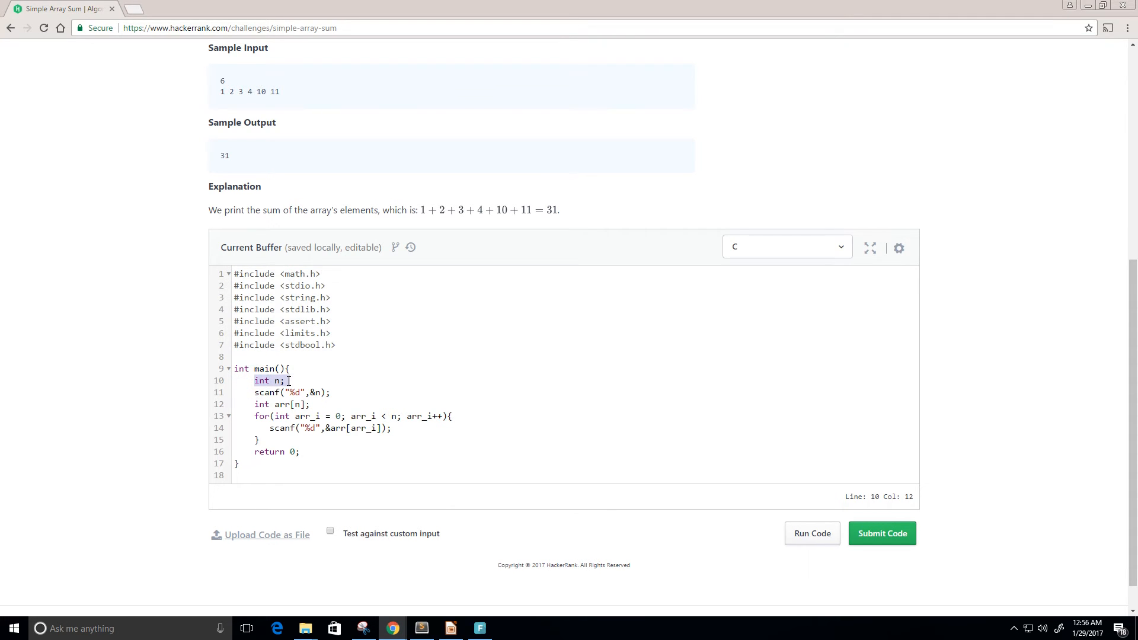
{"action": "left_click", "coordinate": [253, 392]}
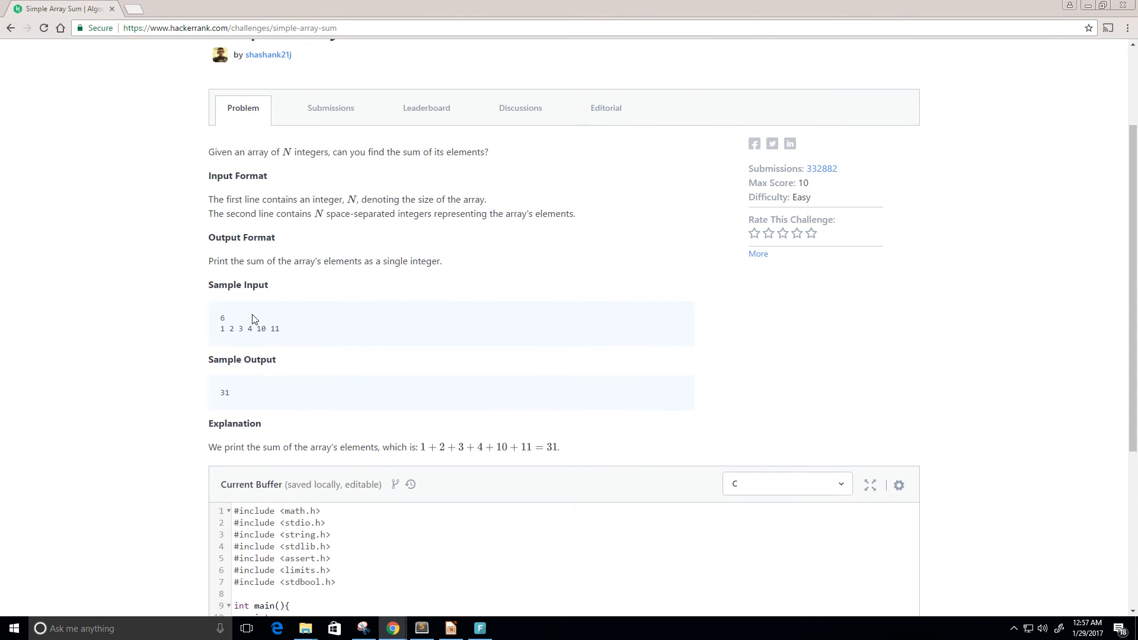
{"action": "double_click", "coordinate": [221, 318]}
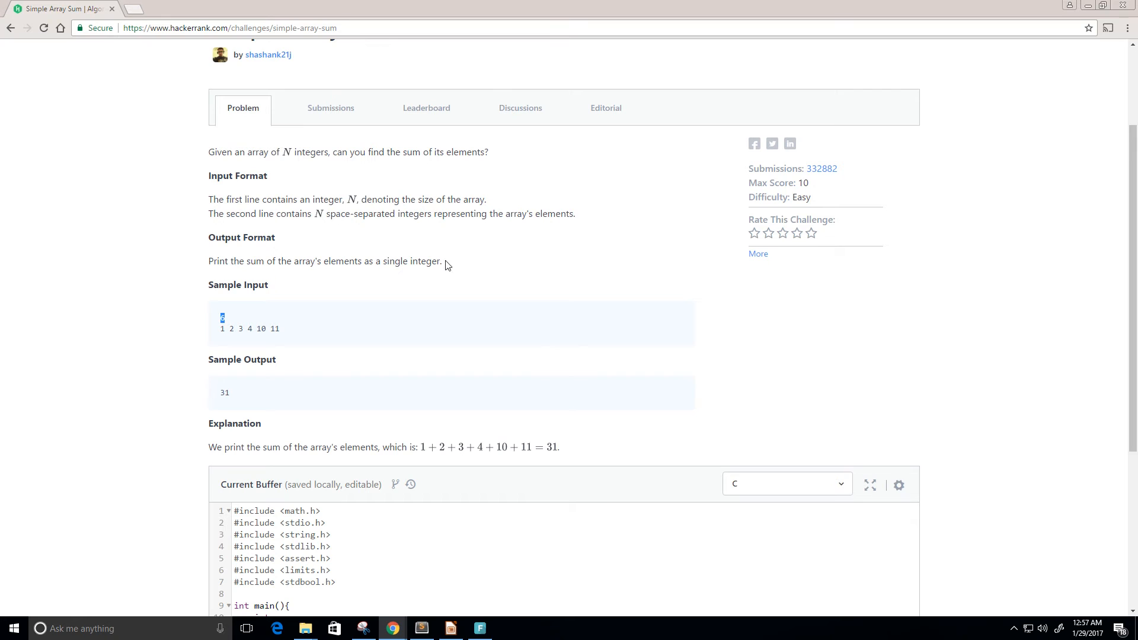
{"action": "scroll", "scroll_direction": "down", "scroll_amount": 3}
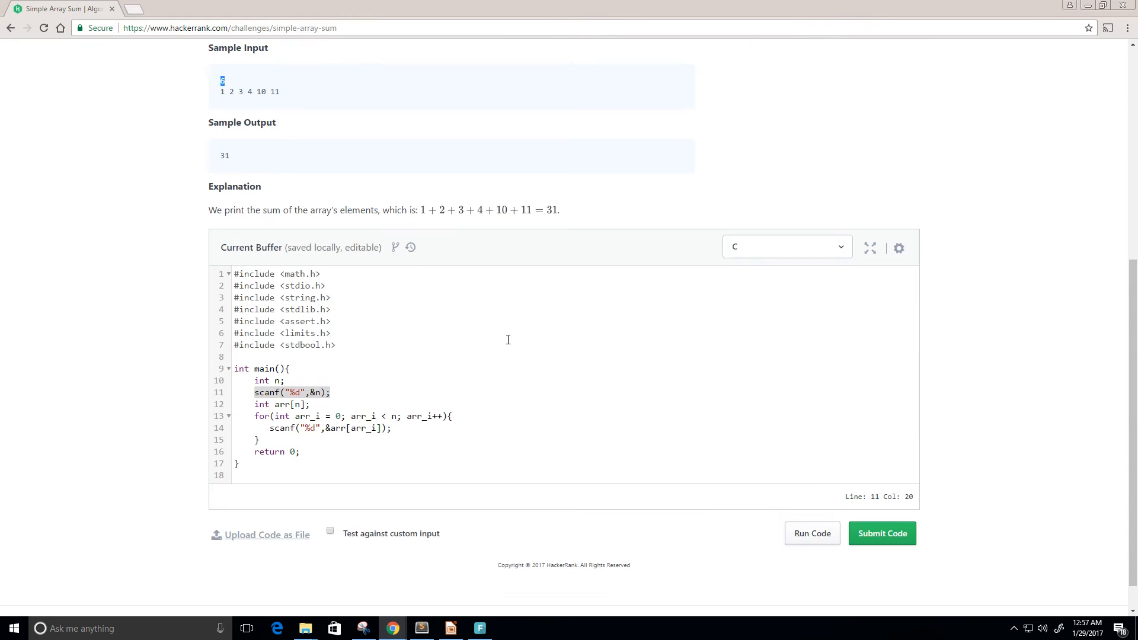
Walk through the arr[n] declaration and for loop whose scanf reads into &arr[arr_i].
{"action": "left_click", "coordinate": [254, 404]}
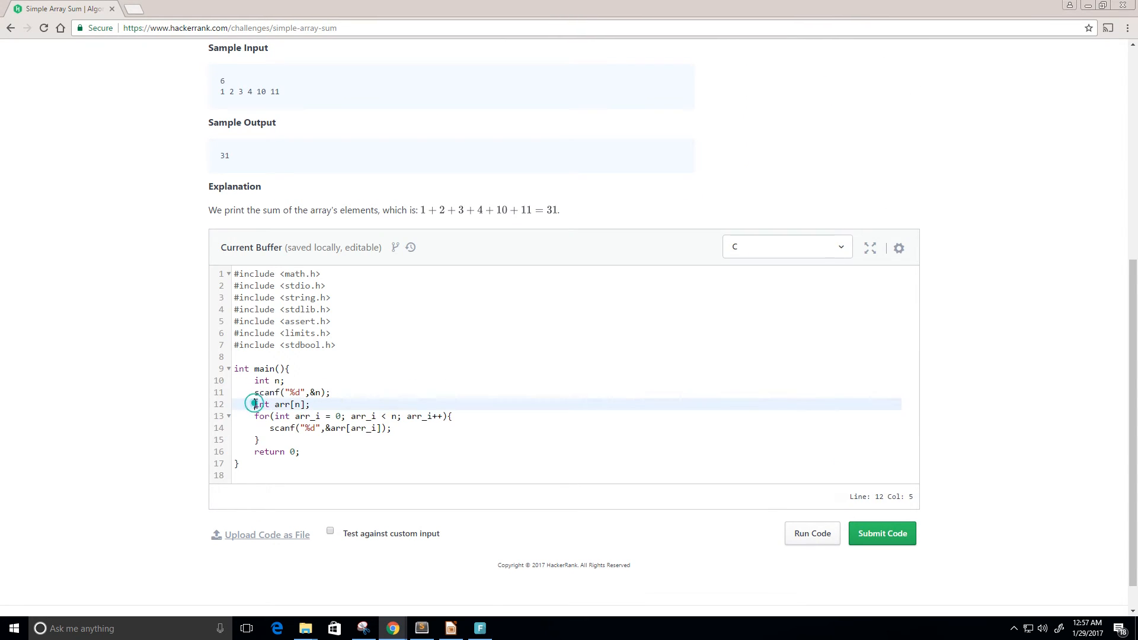
{"action": "left_click_drag", "start_coordinate": [254, 404], "coordinate": [309, 404]}
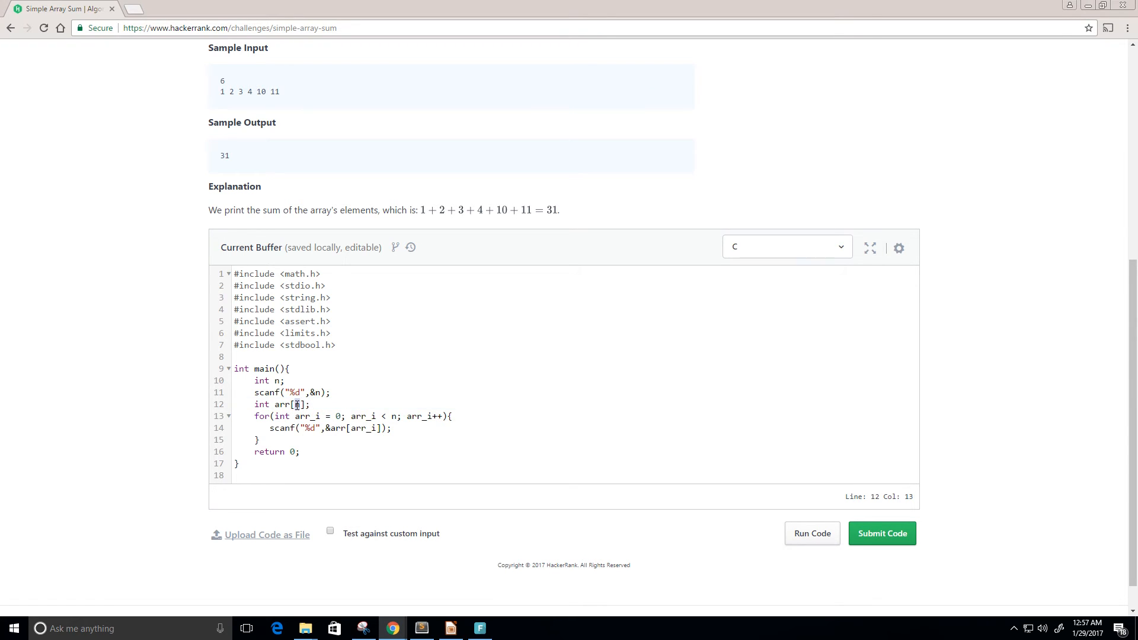
{"action": "type", "text": "n"}
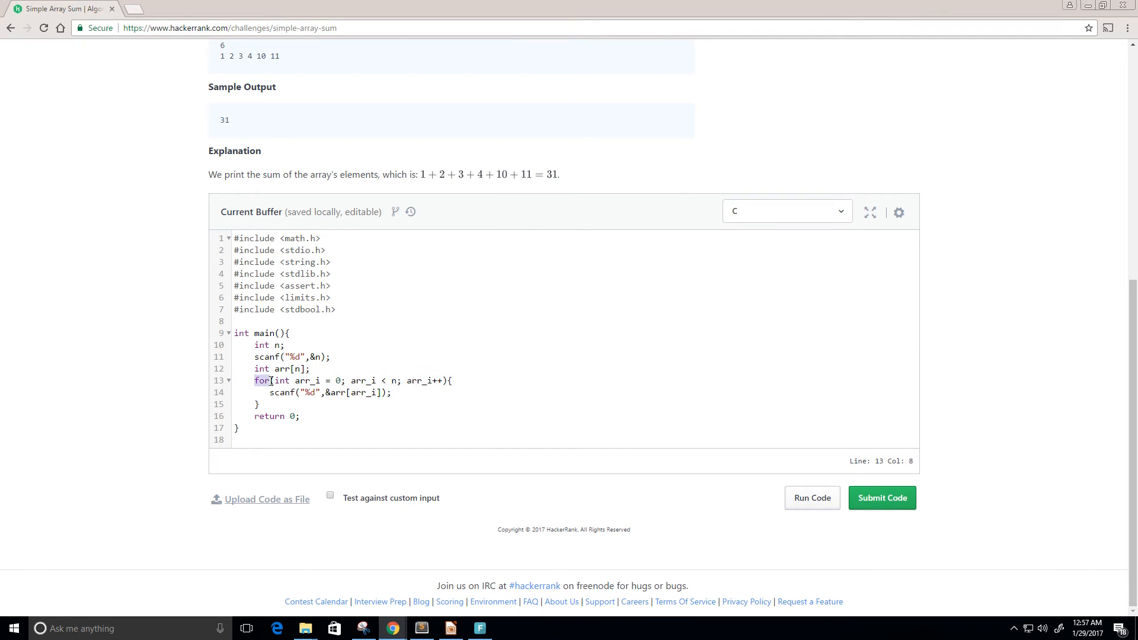
{"action": "left_click", "coordinate": [298, 381]}
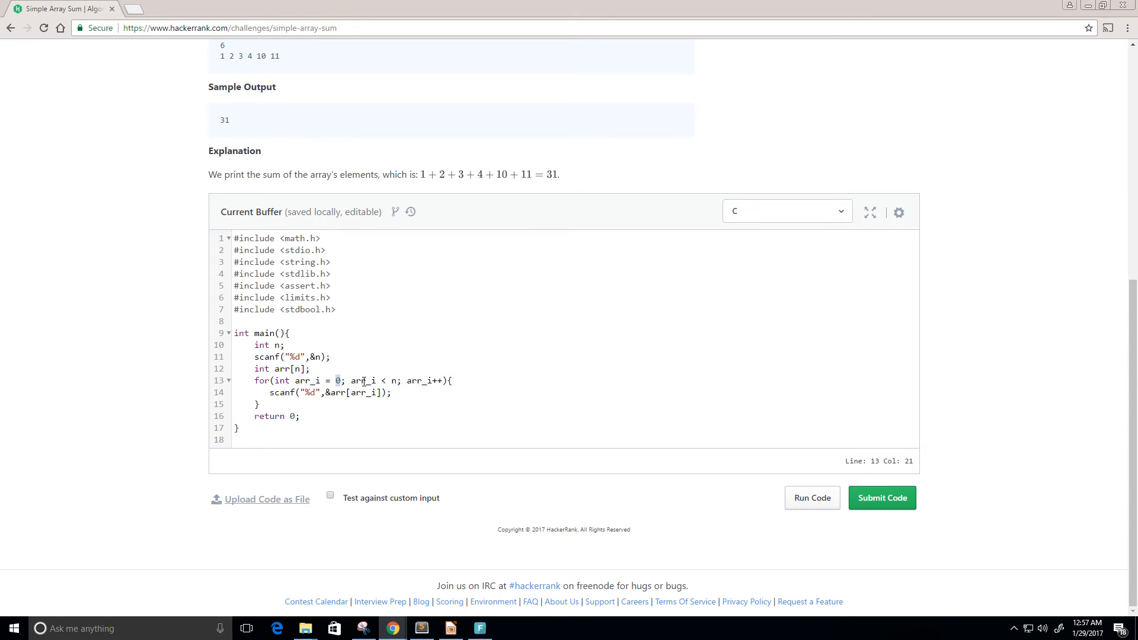
{"action": "left_click_drag", "start_coordinate": [351, 381], "coordinate": [403, 381]}
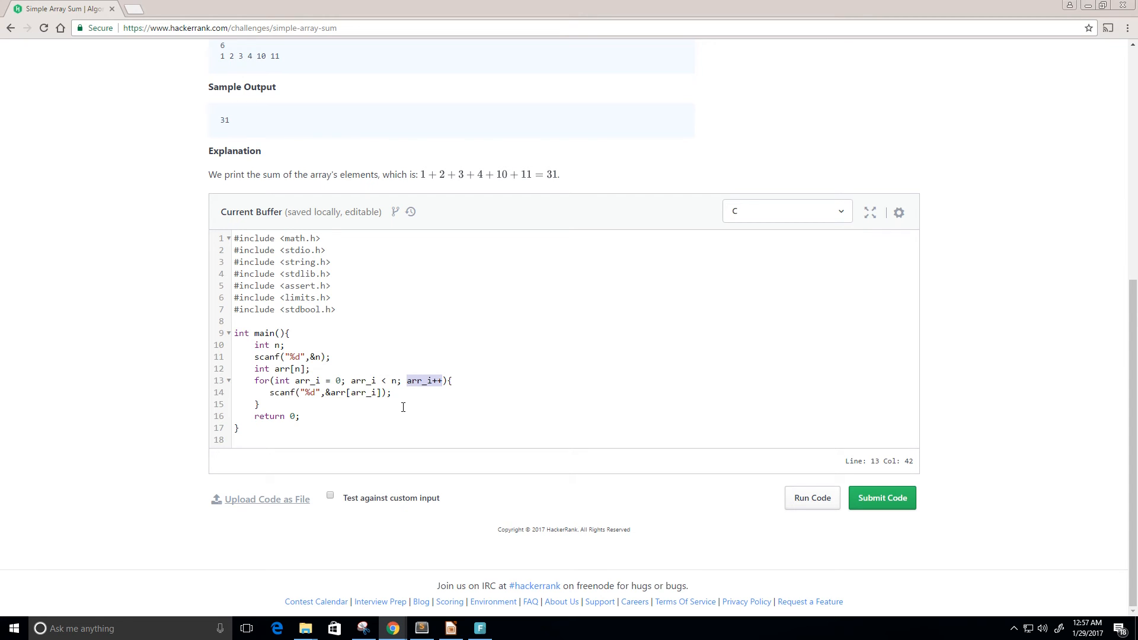
{"action": "mouse_move", "coordinate": [272, 392]}
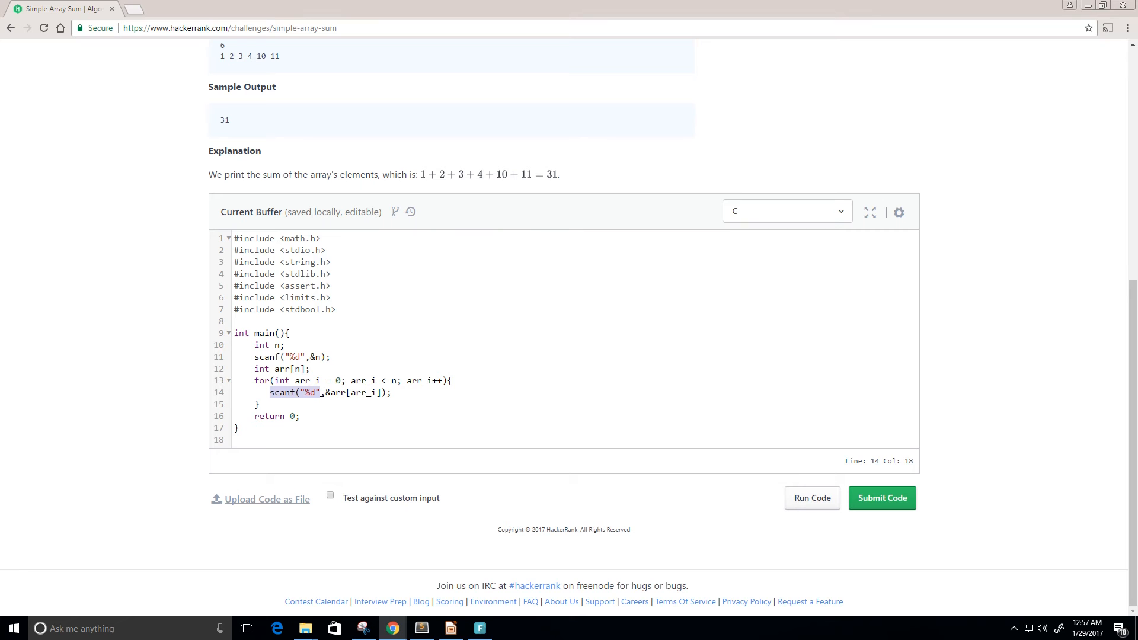
{"action": "type", "text": ",&arr[arr_i]"}
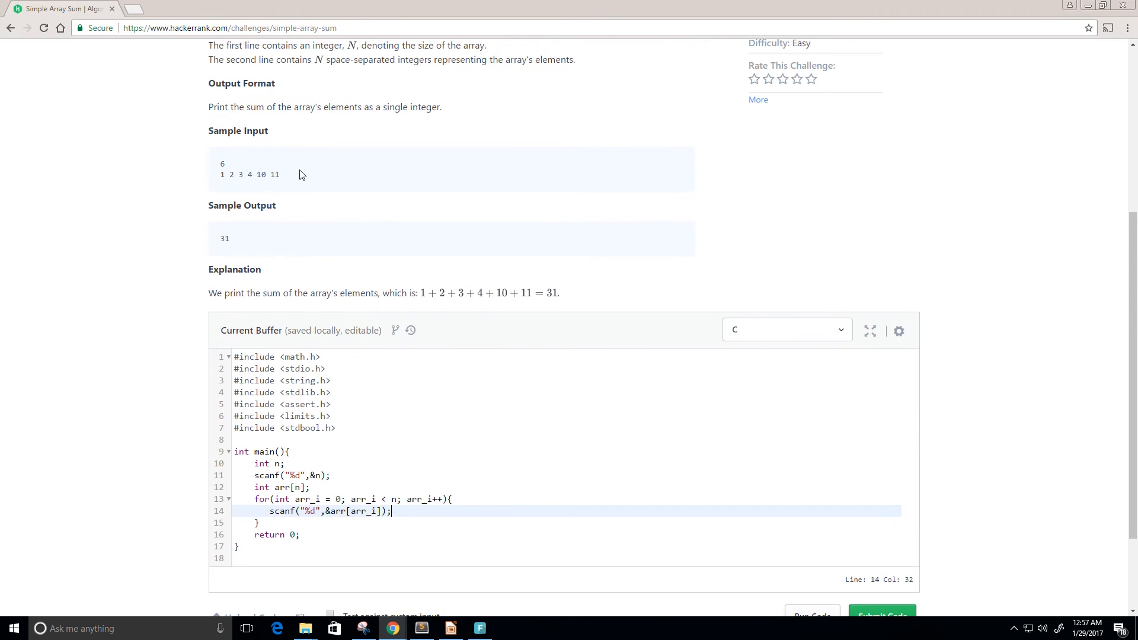
Insert a blank line after the array declaration, before the reading loop.
{"action": "left_click", "coordinate": [222, 174]}
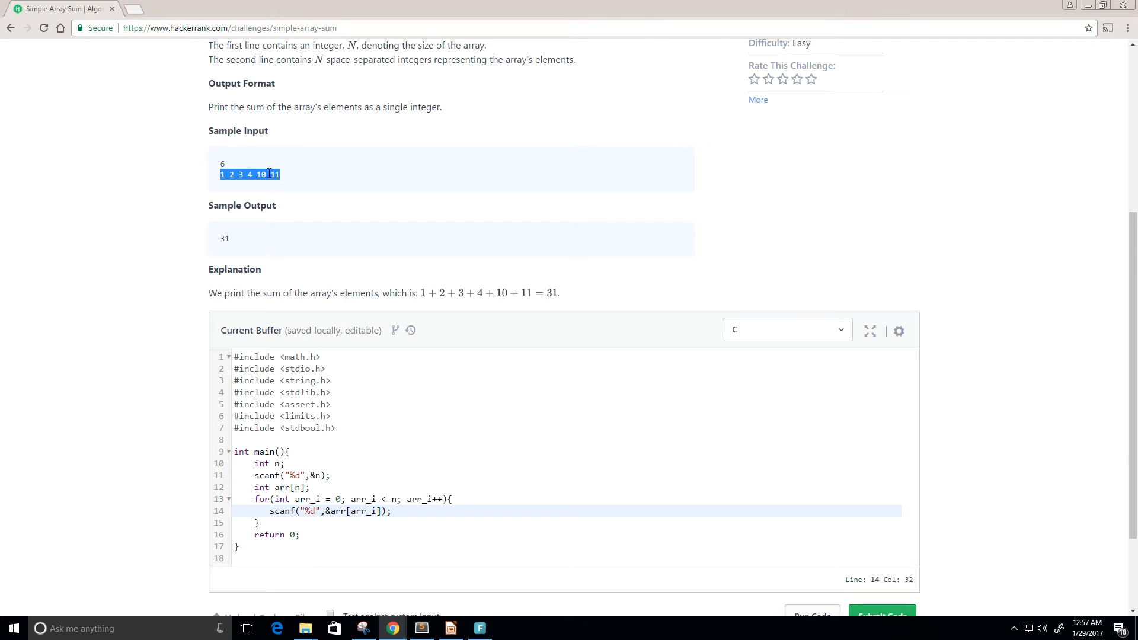
{"action": "mouse_move", "coordinate": [291, 208]}
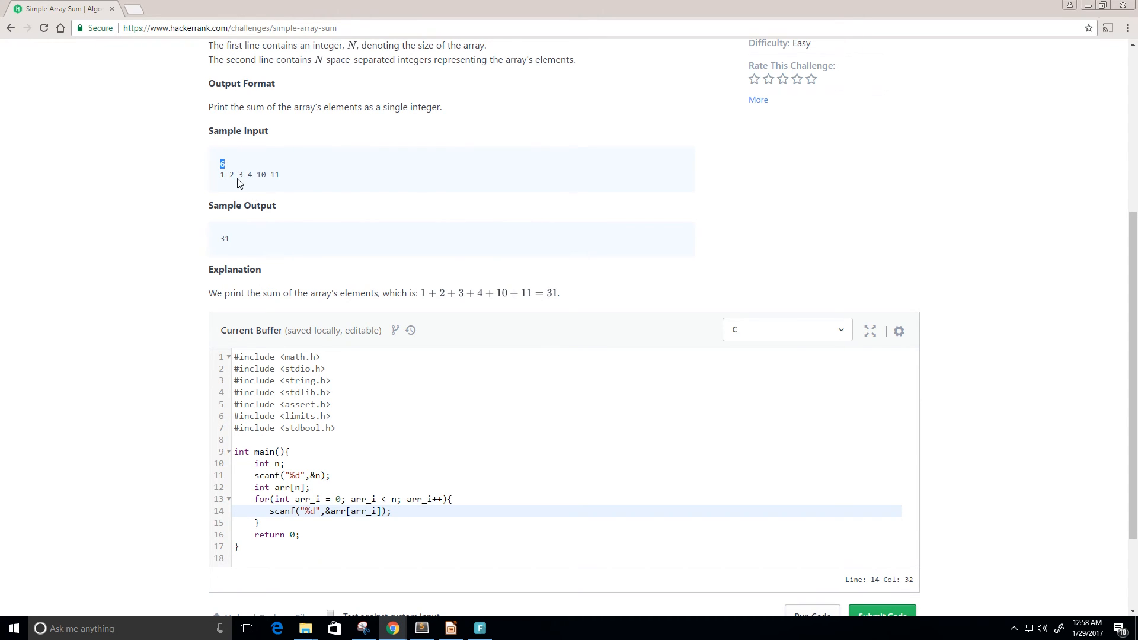
{"action": "left_click", "coordinate": [390, 511]}
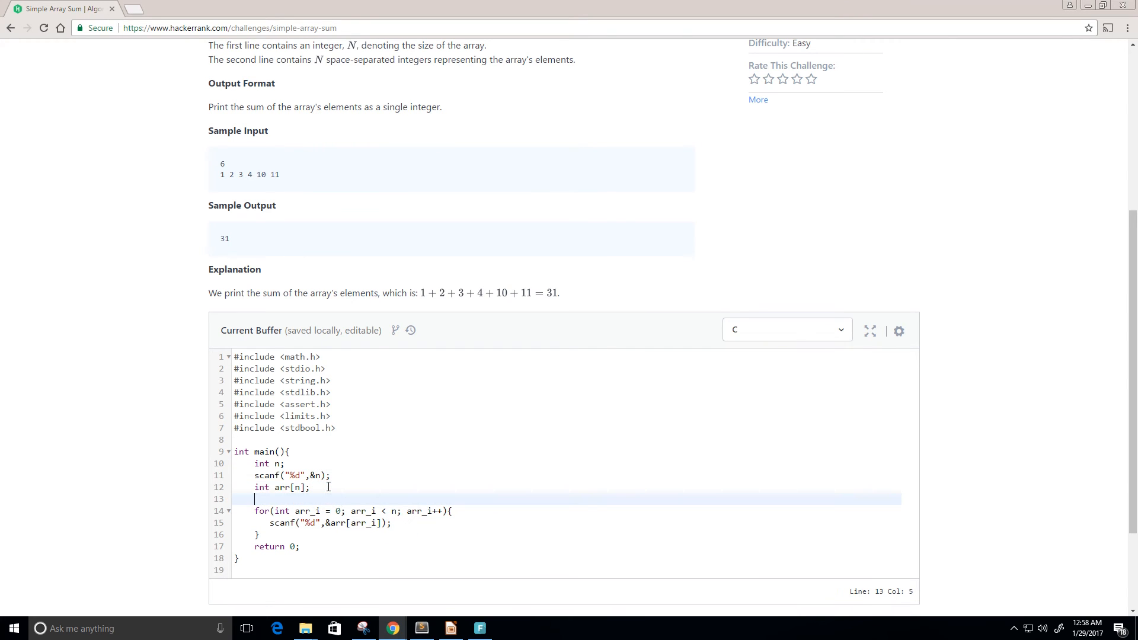
Declare 'int sum = 0;' on the new line after the array declaration.
{"action": "type", "text": "int su"}
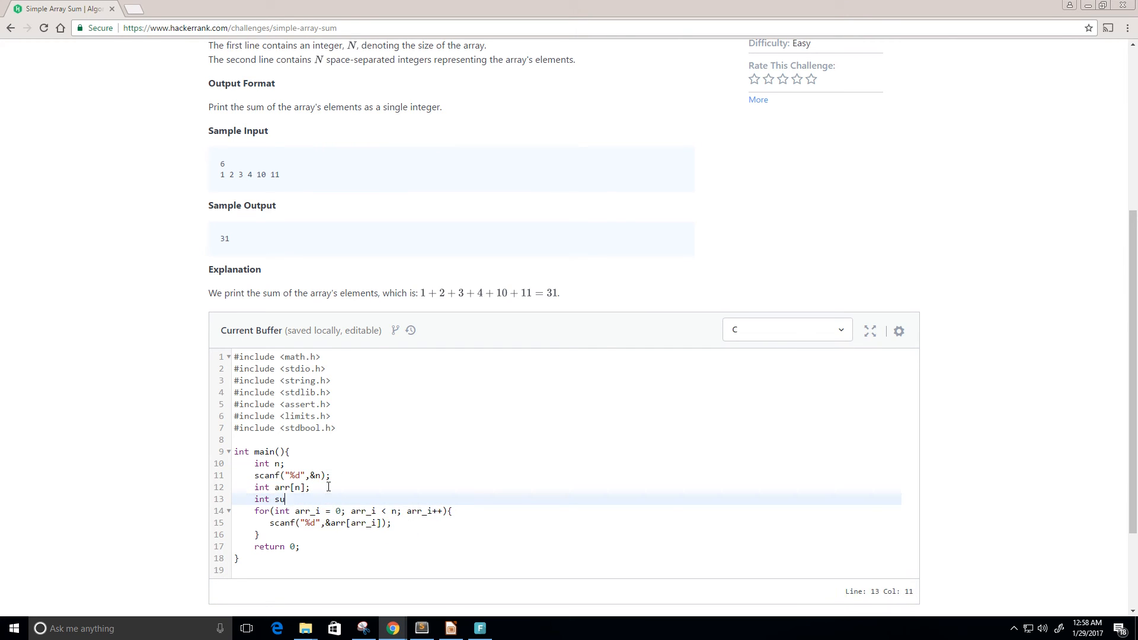
{"action": "type", "text": "m = 0;"}
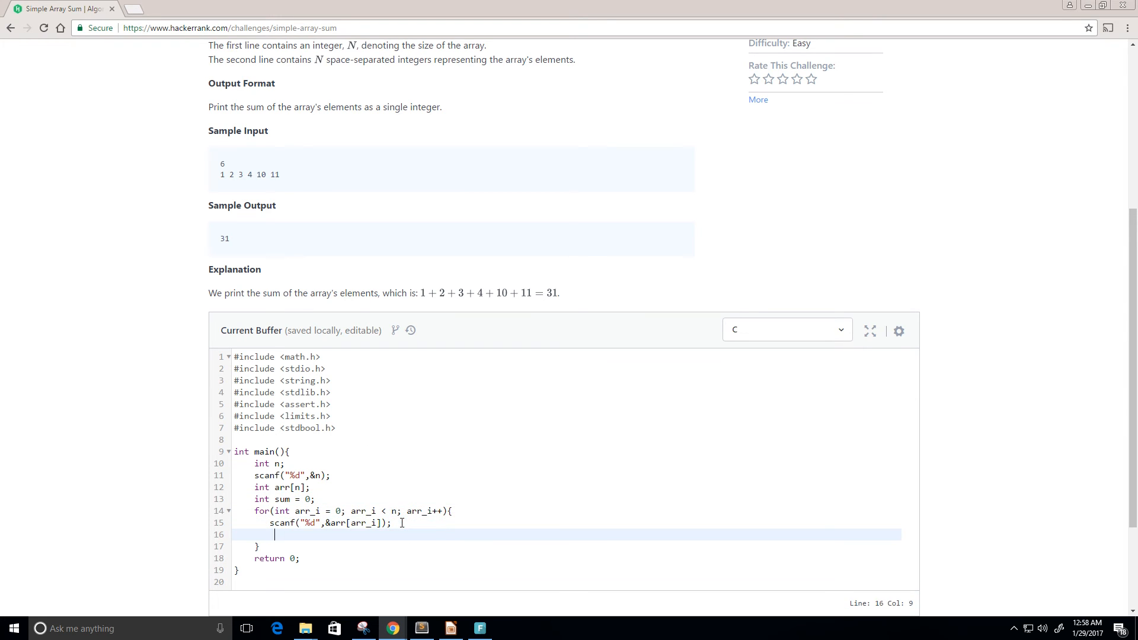
Add 'sum = sum + arr[arr_i];' inside the for loop.
{"action": "type", "text": "sum ="}
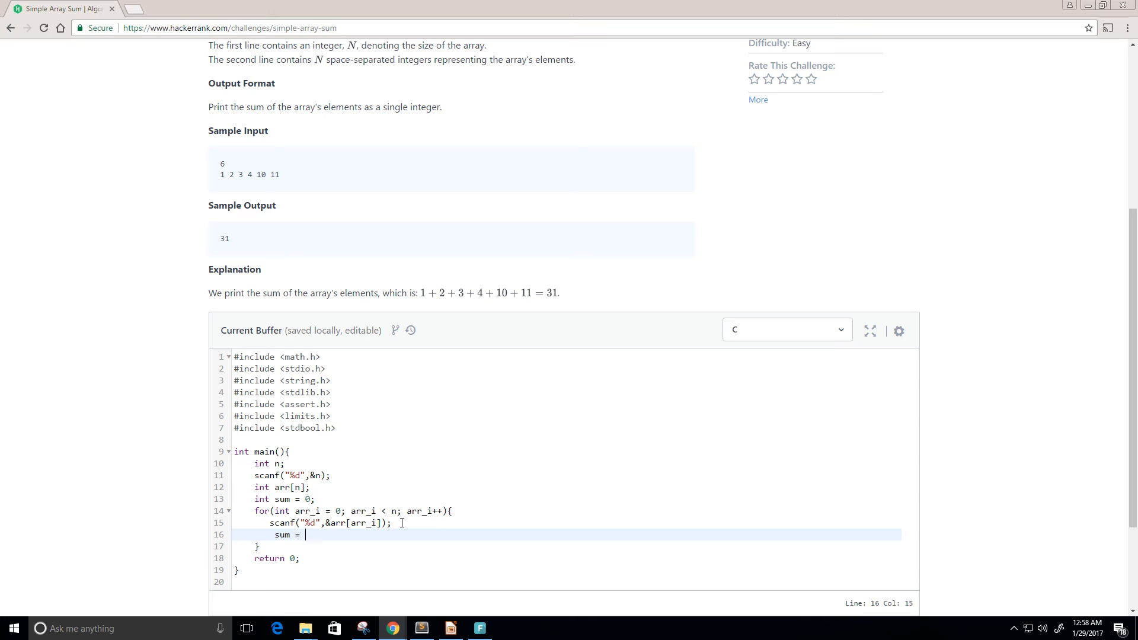
{"action": "type", "text": "sum +"}
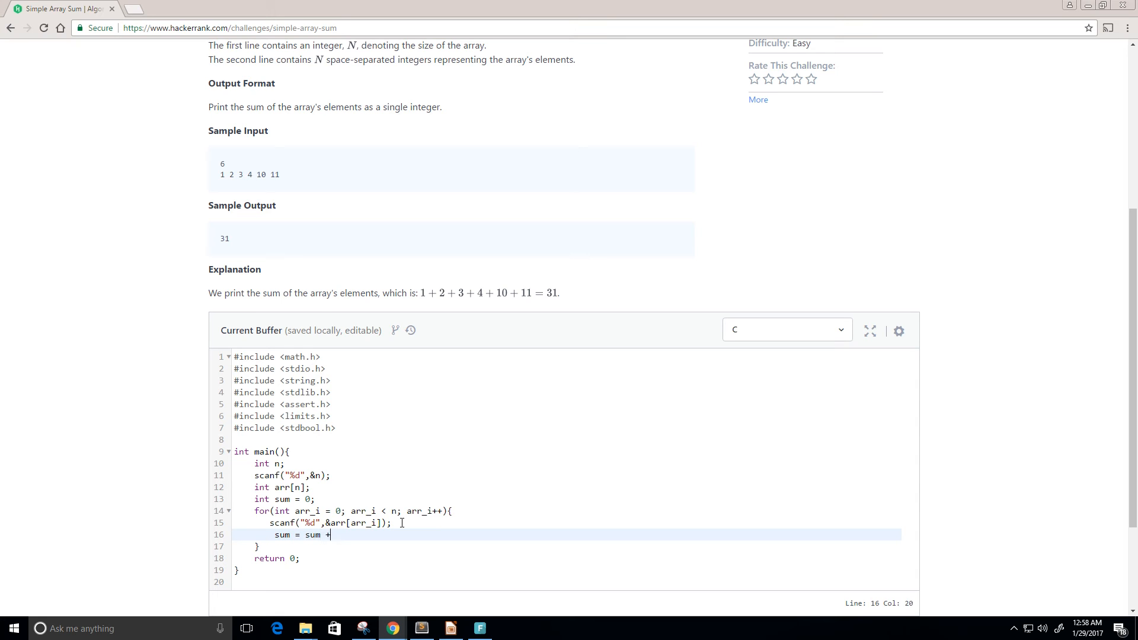
{"action": "type", "text": "arr"}
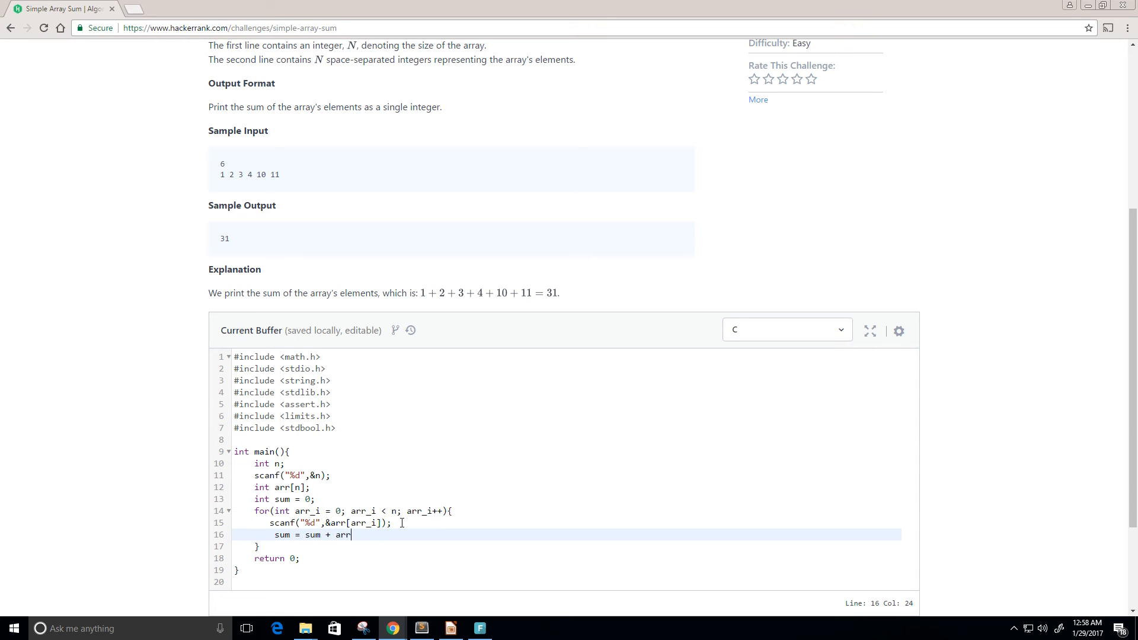
{"action": "type", "text": "[arr]"}
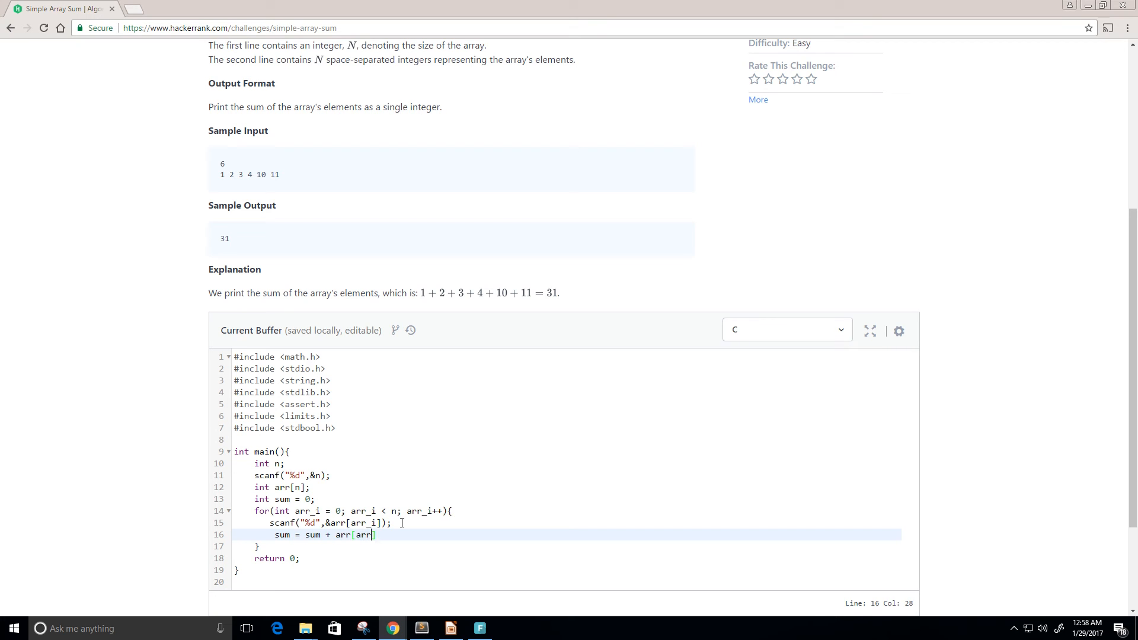
{"action": "type", "text": "_"}
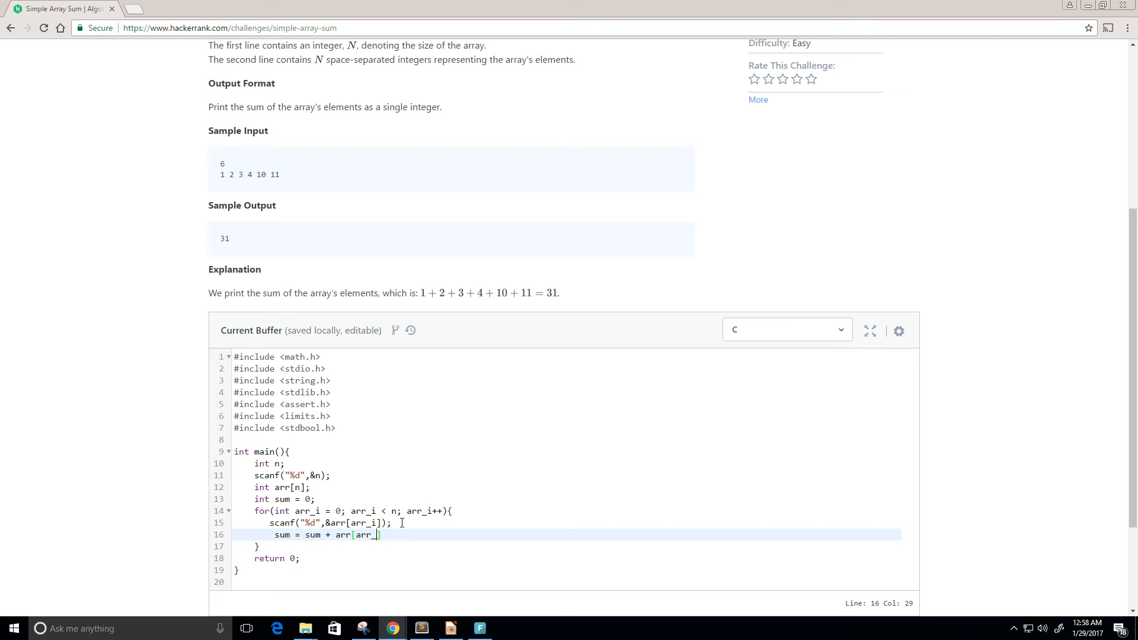
{"action": "type", "text": "i];"}
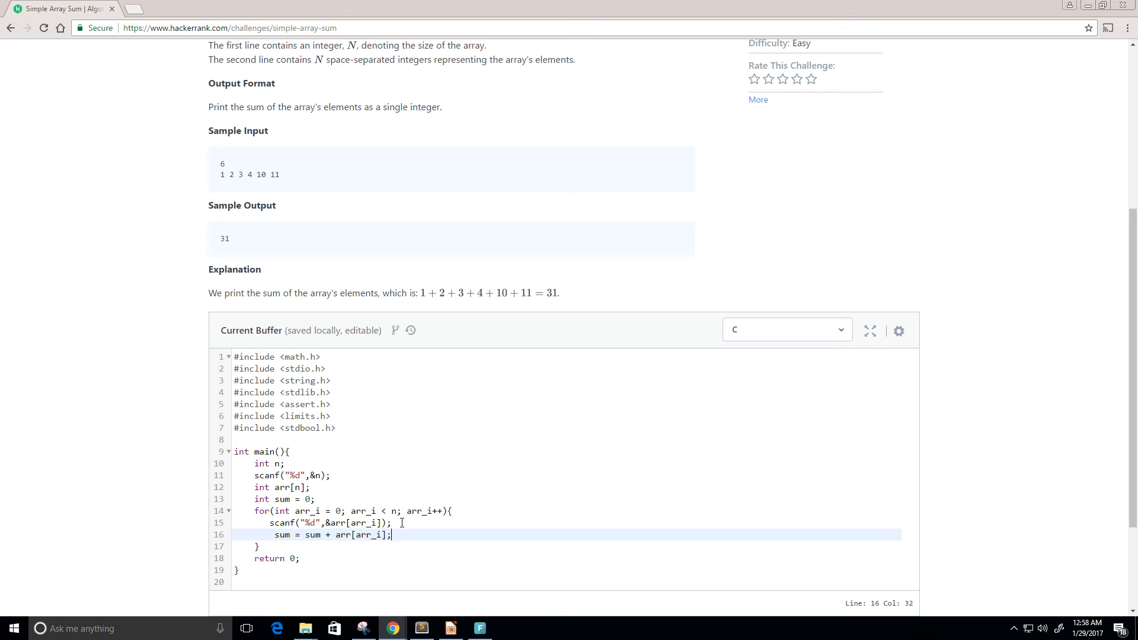
{"action": "mouse_move", "coordinate": [334, 538]}
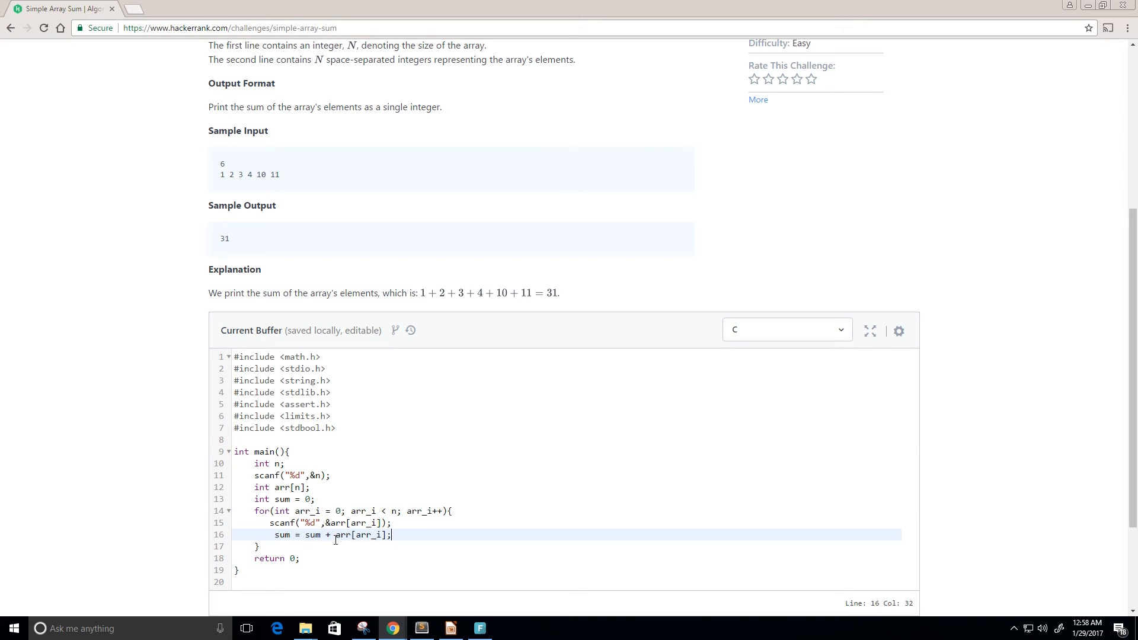
{"action": "mouse_move", "coordinate": [344, 546]}
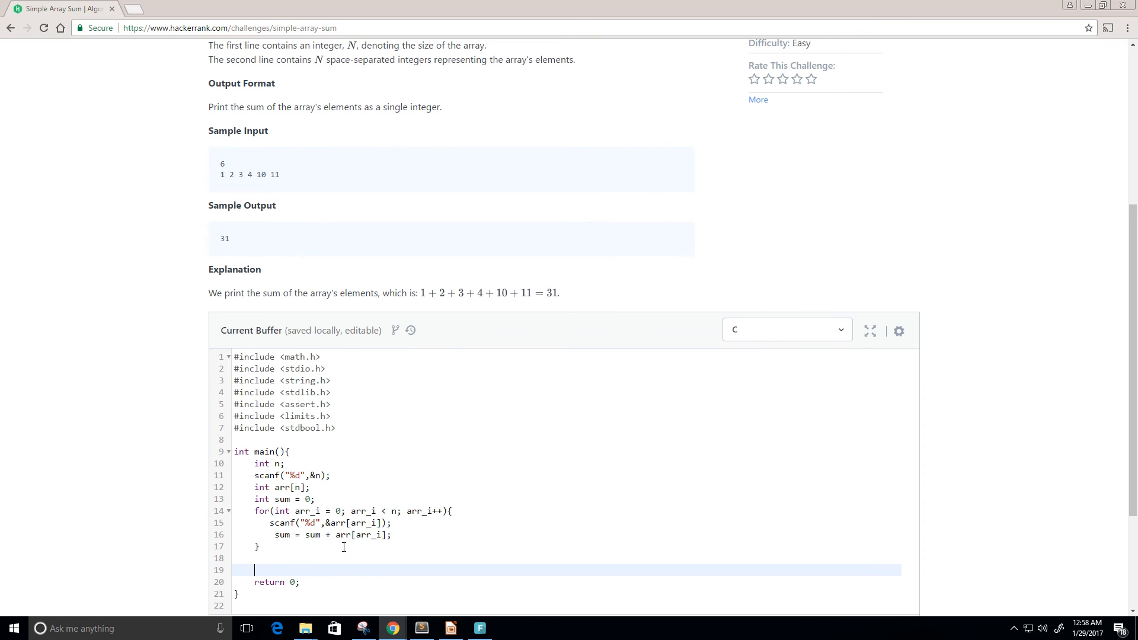
Write 'printf("%d", sum);' after the loop, before return 0;.
{"action": "type", "text": "printf("}
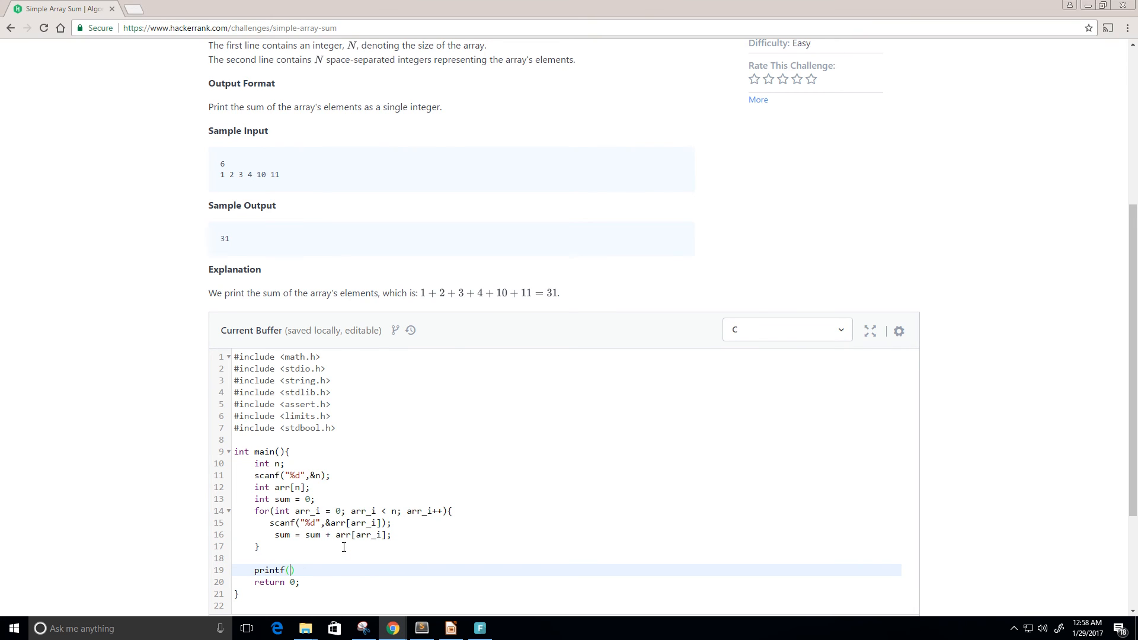
{"action": "type", "text": "\"%d\""}
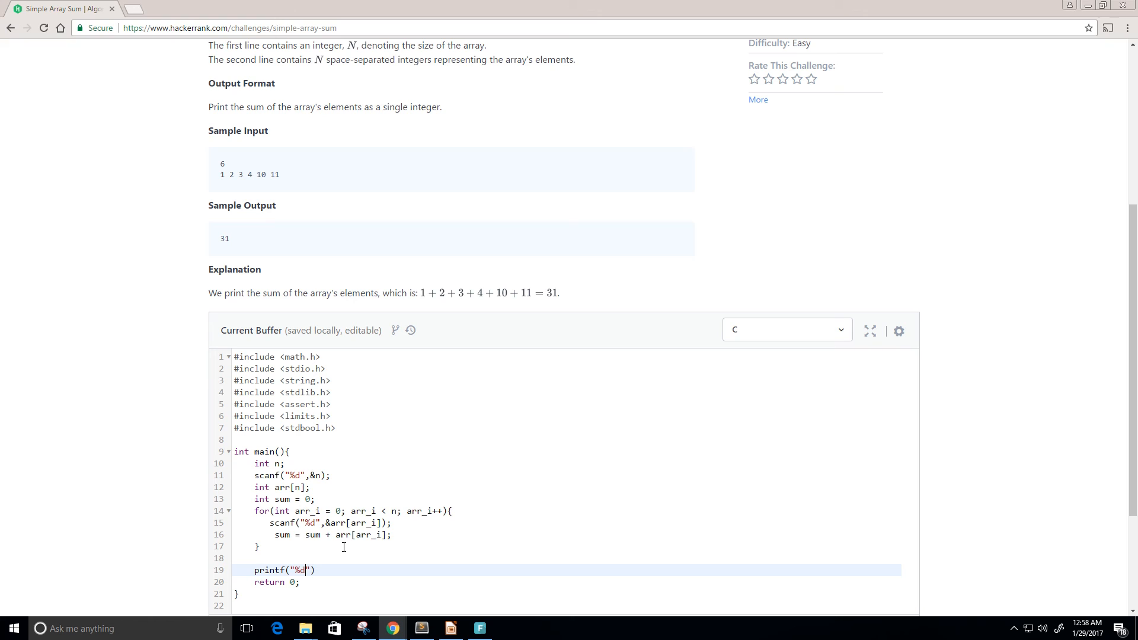
{"action": "type", "text": ", s"}
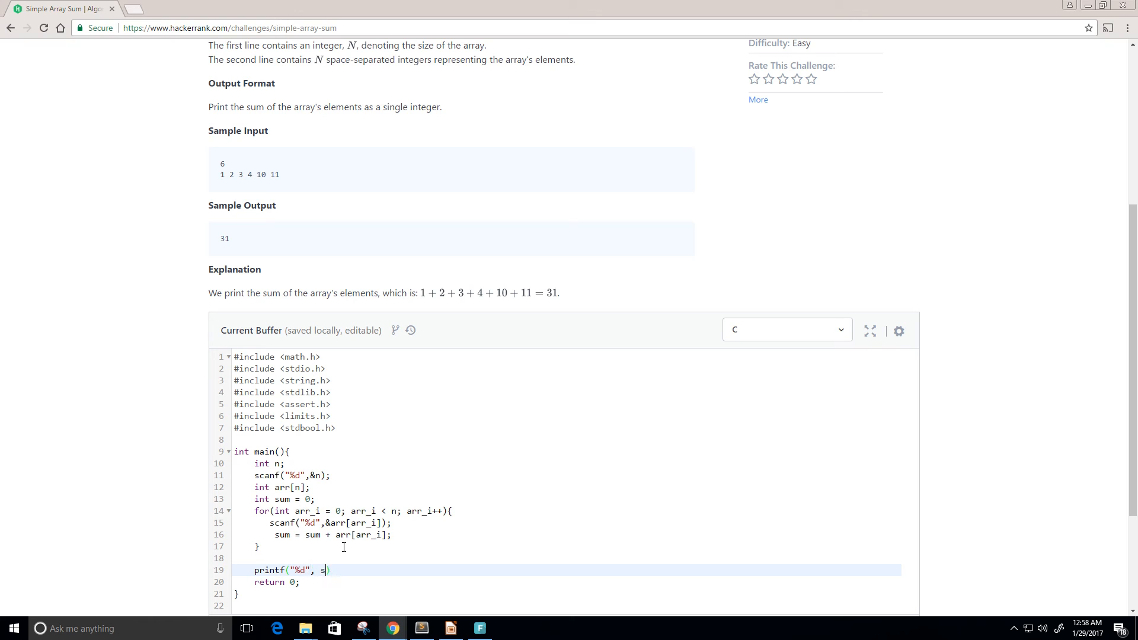
{"action": "type", "text": "um);"}
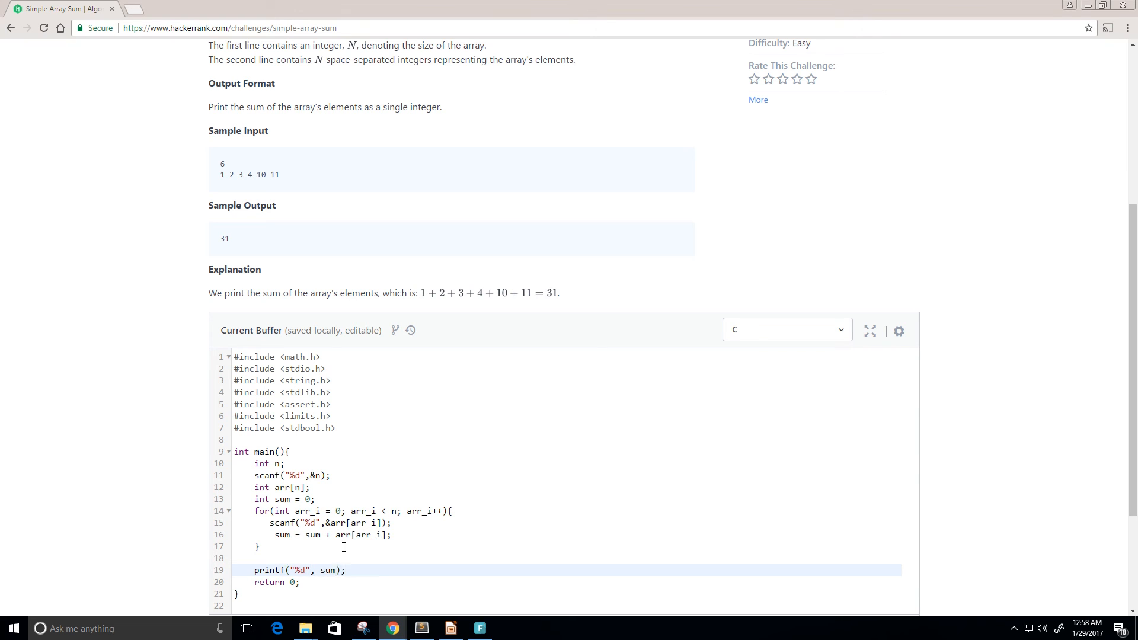
{"action": "scroll", "scroll_direction": "down", "scroll_amount": 3}
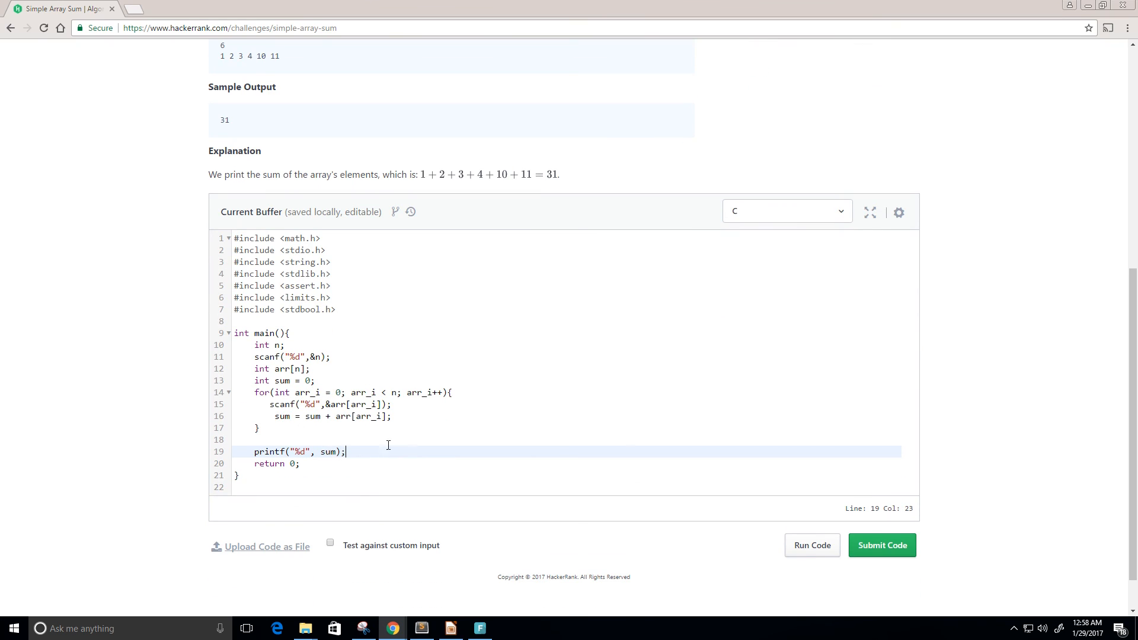
Run the code and confirm Testcase 0 passes with output 31.
{"action": "left_click", "coordinate": [811, 546]}
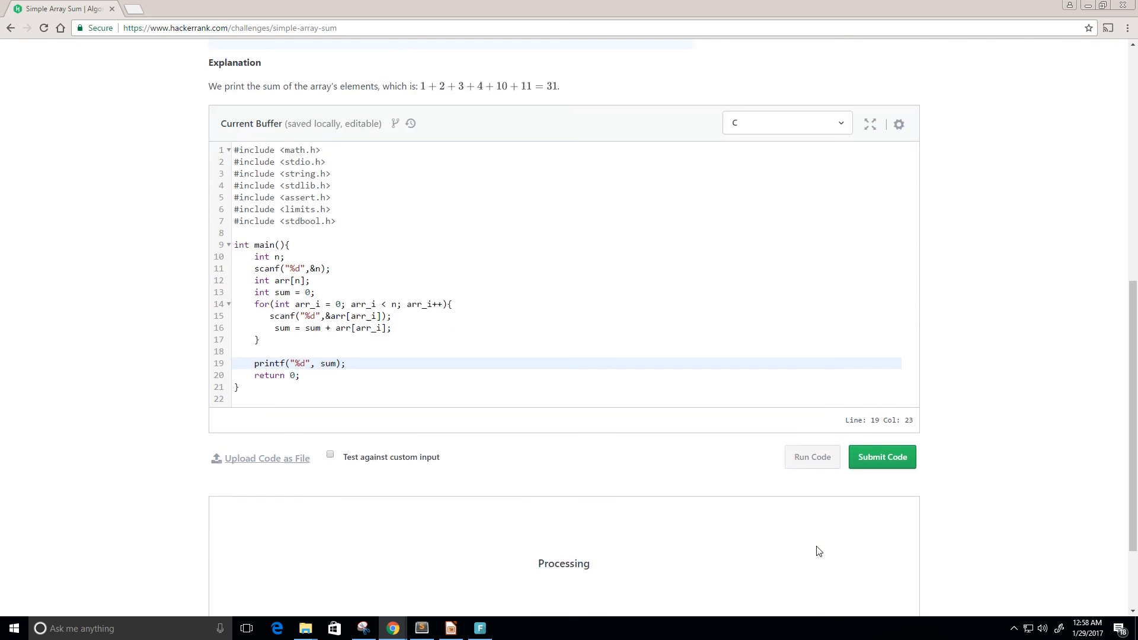
{"action": "left_click", "coordinate": [810, 456]}
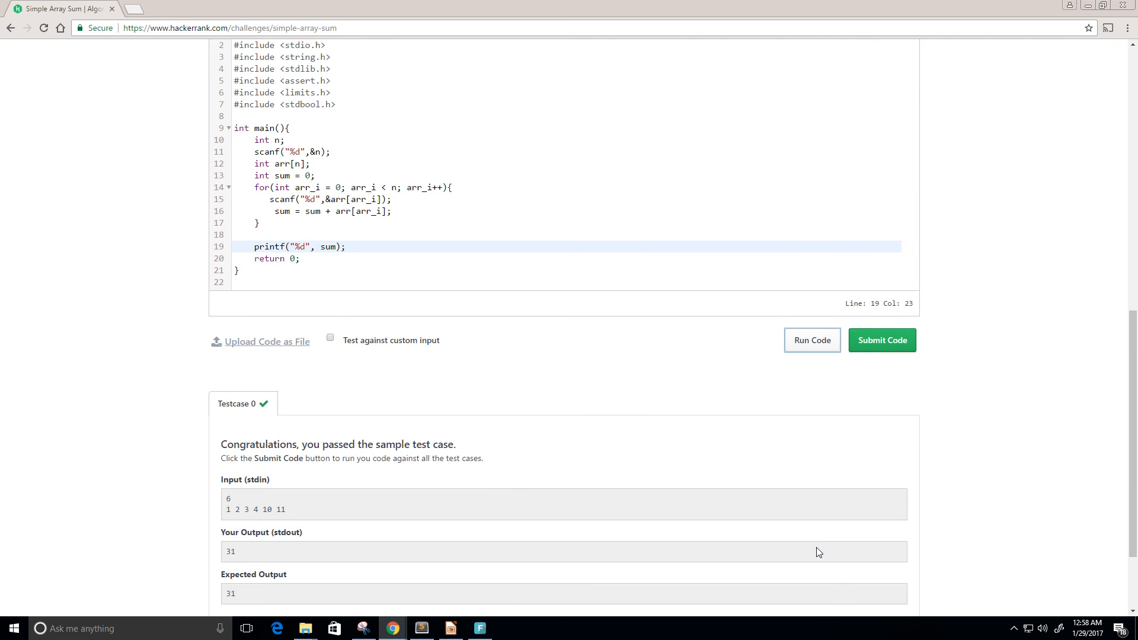
{"action": "scroll", "scroll_direction": "down", "scroll_amount": 3}
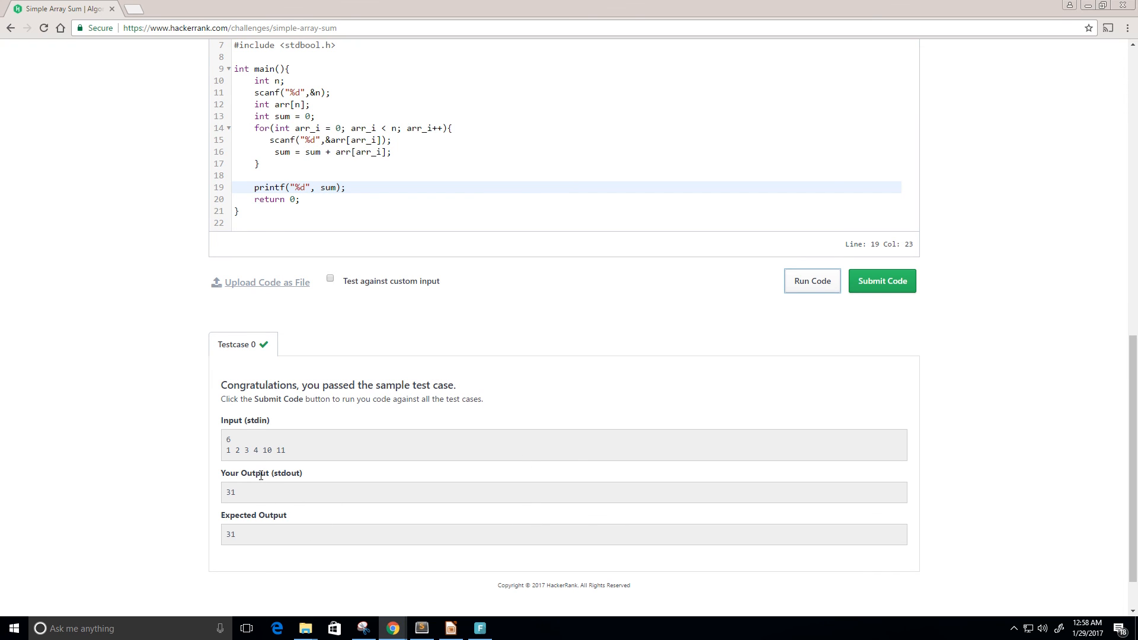
{"action": "double_click", "coordinate": [230, 535]}
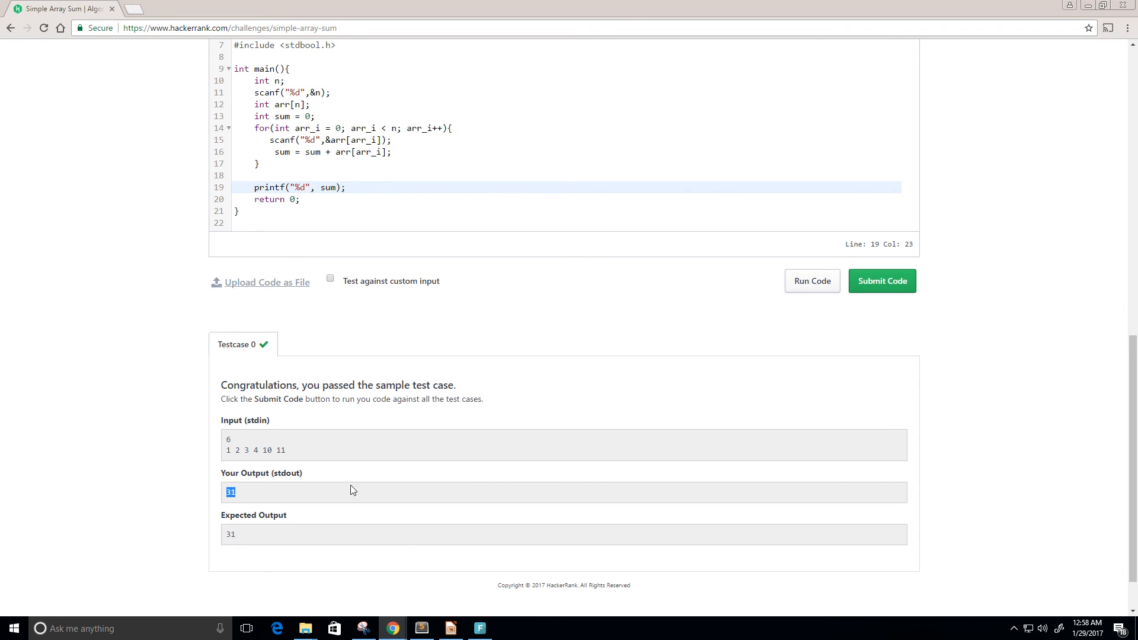
Submit the solution for grading against all test cases.
{"action": "left_click", "coordinate": [881, 281]}
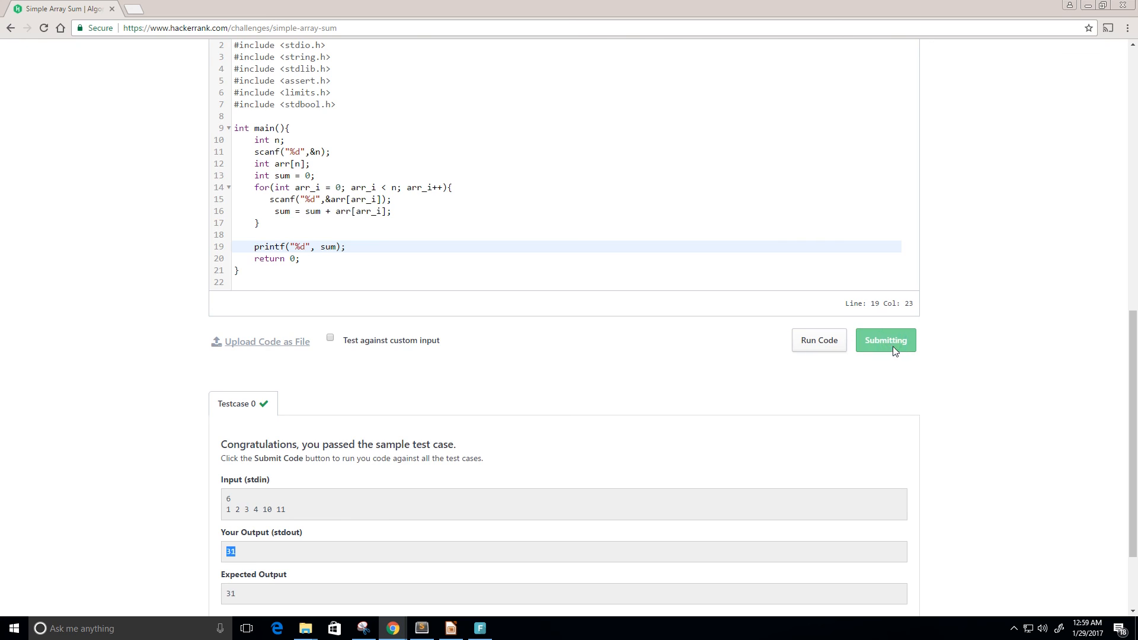
{"action": "left_click", "coordinate": [885, 340]}
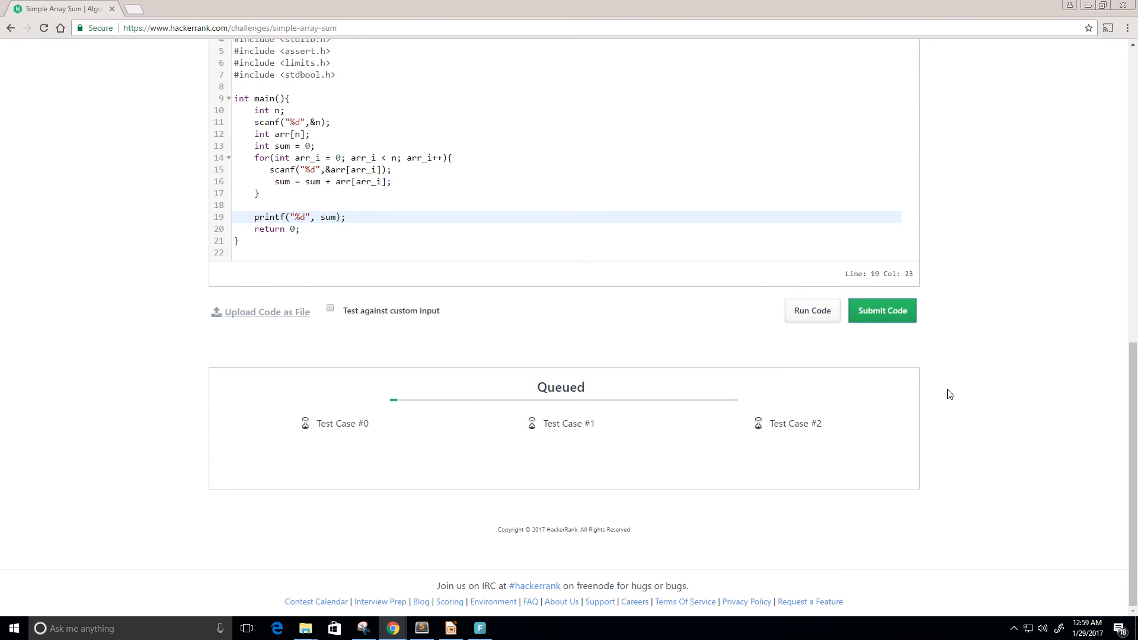